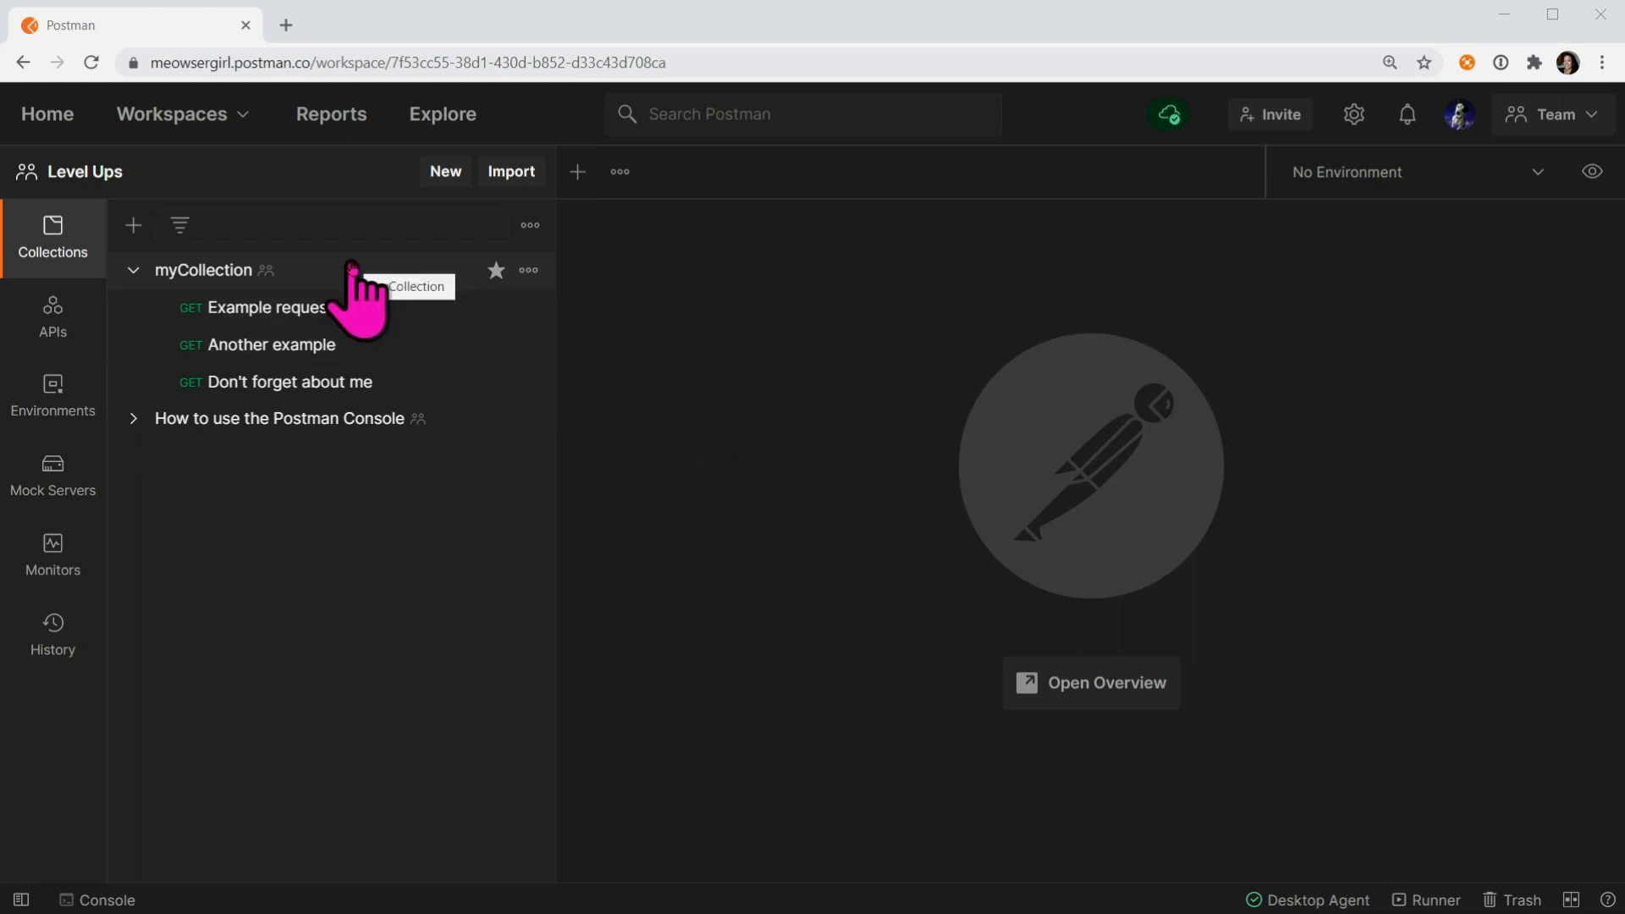
Step: Open the myCollection overview and start a fork of it
left_click(204, 271)
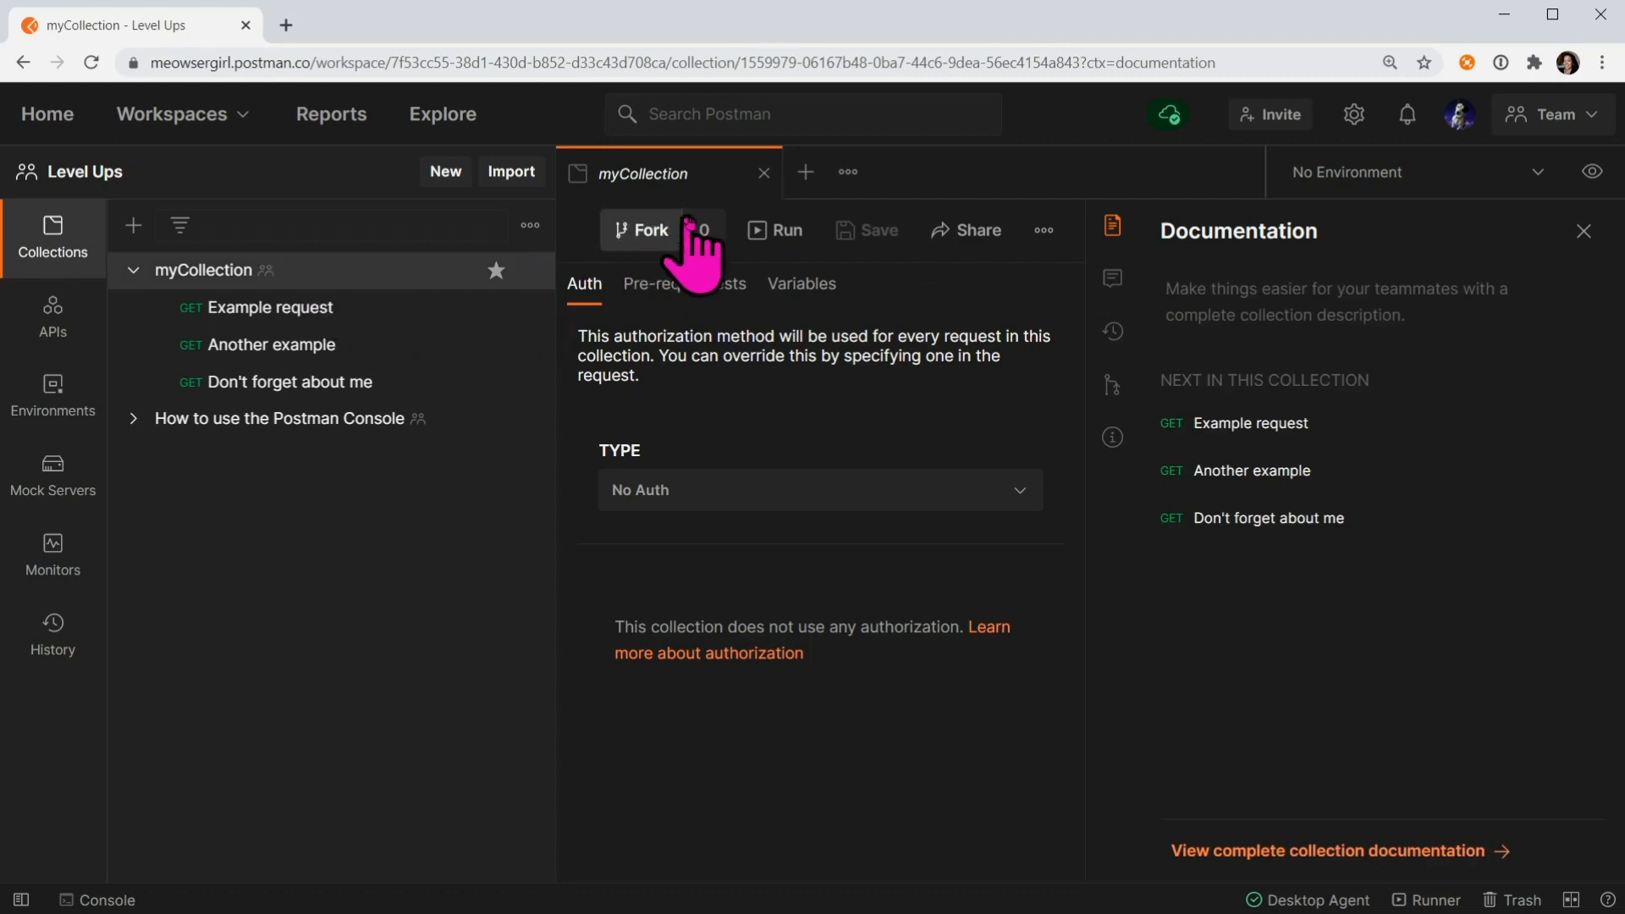
mouse_move(653, 291)
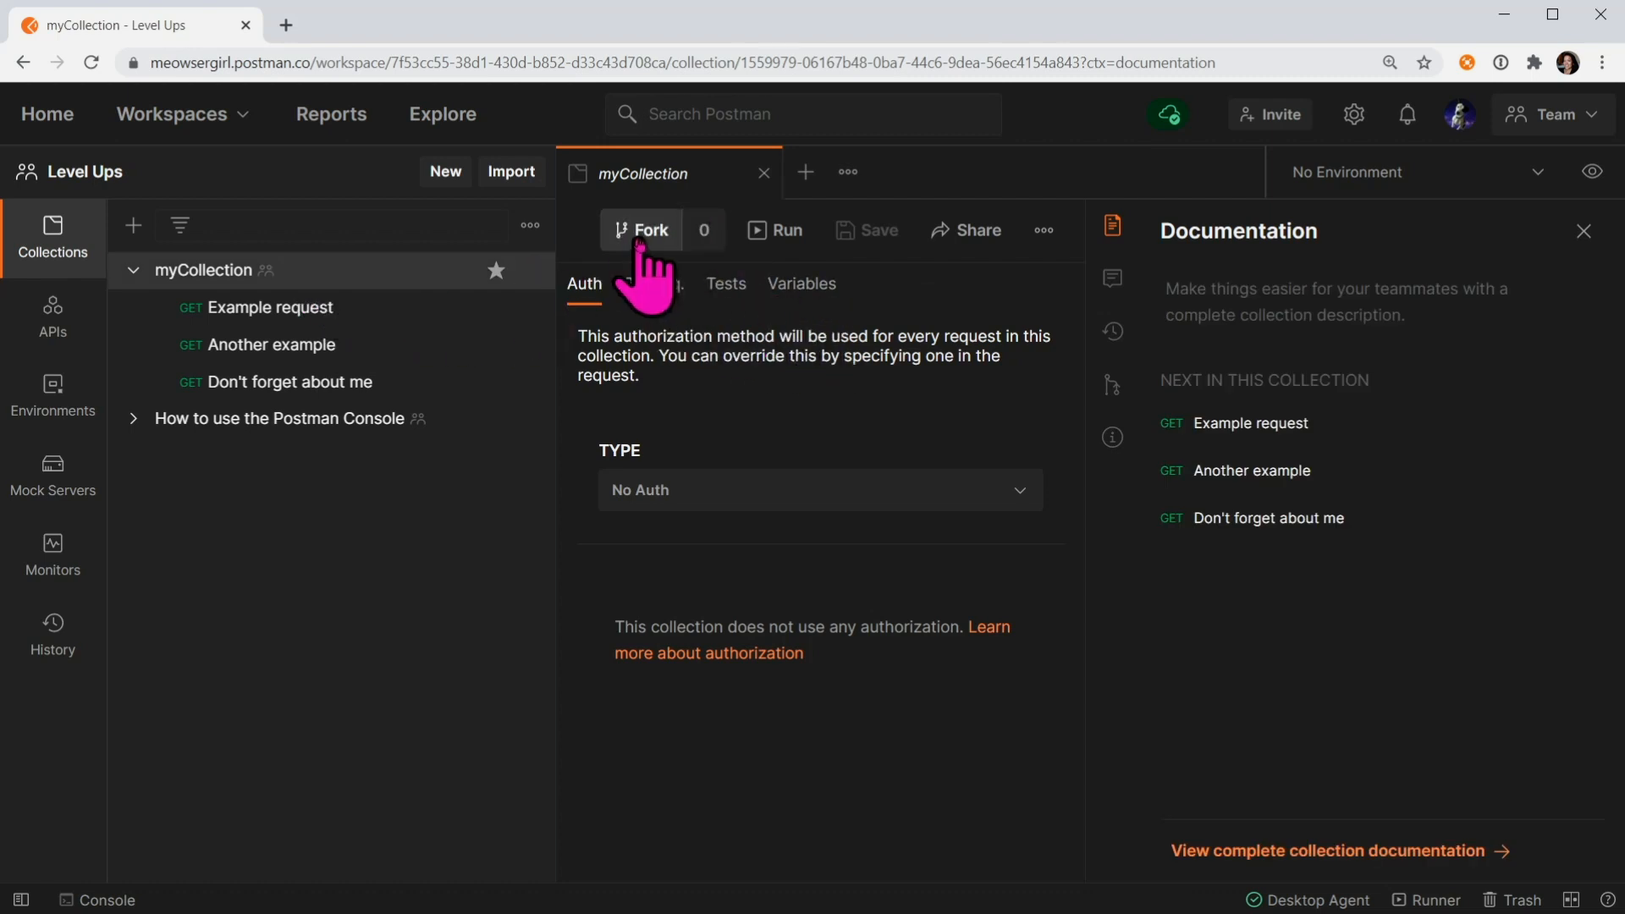
left_click(642, 230)
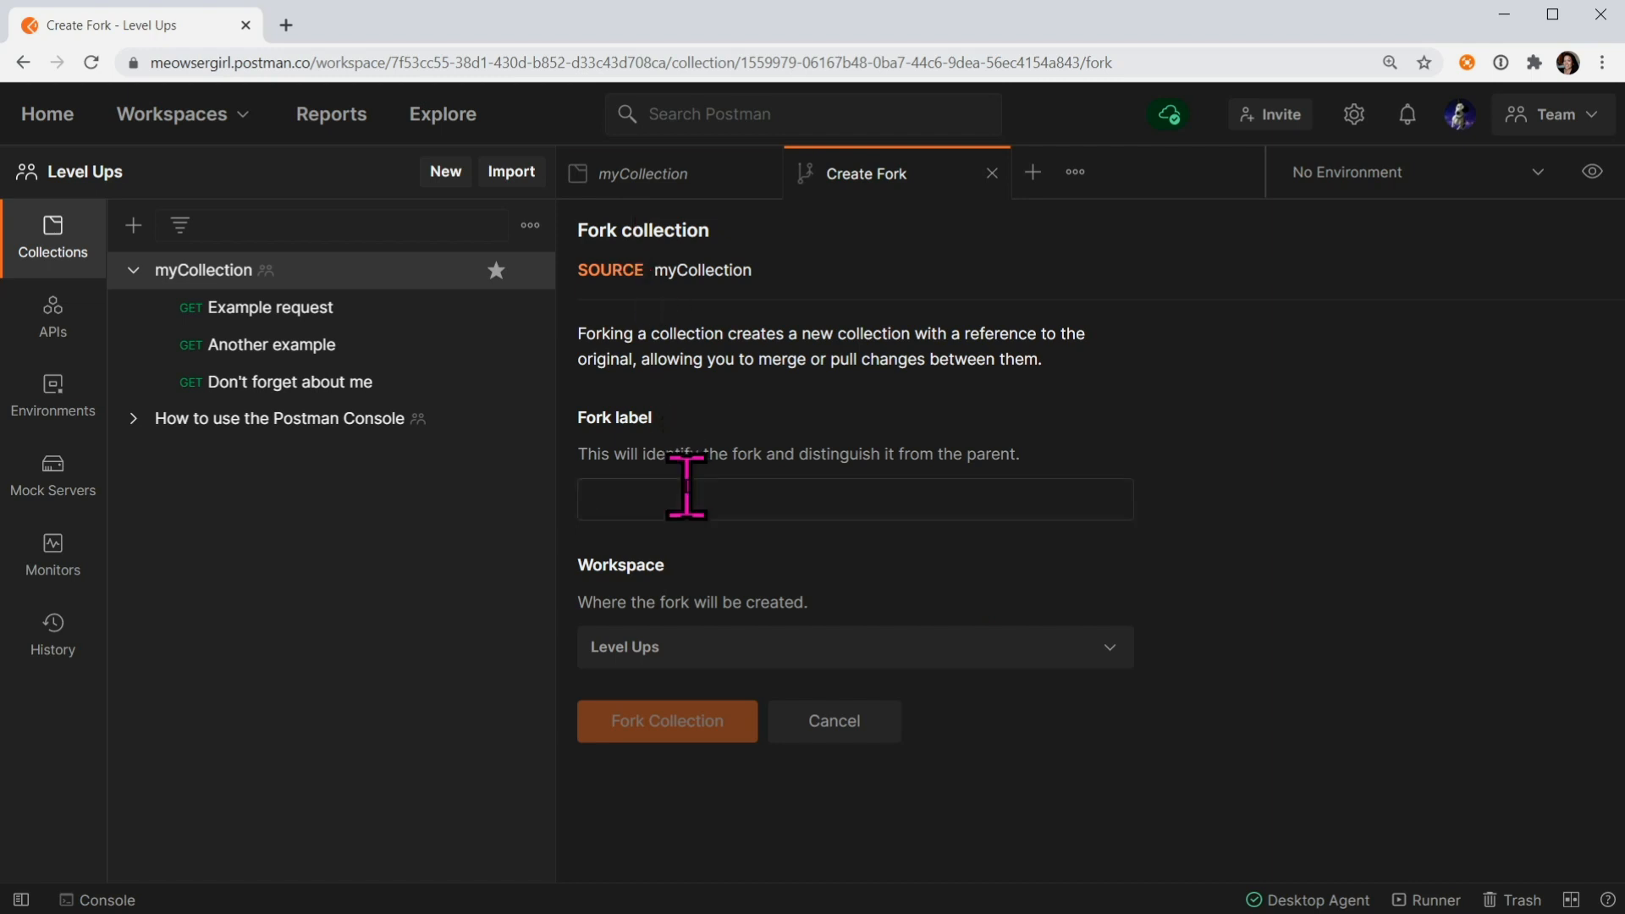
Step: Fork myCollection with label 'add-new-tests' into the Level Ups workspace
type("add-new-")
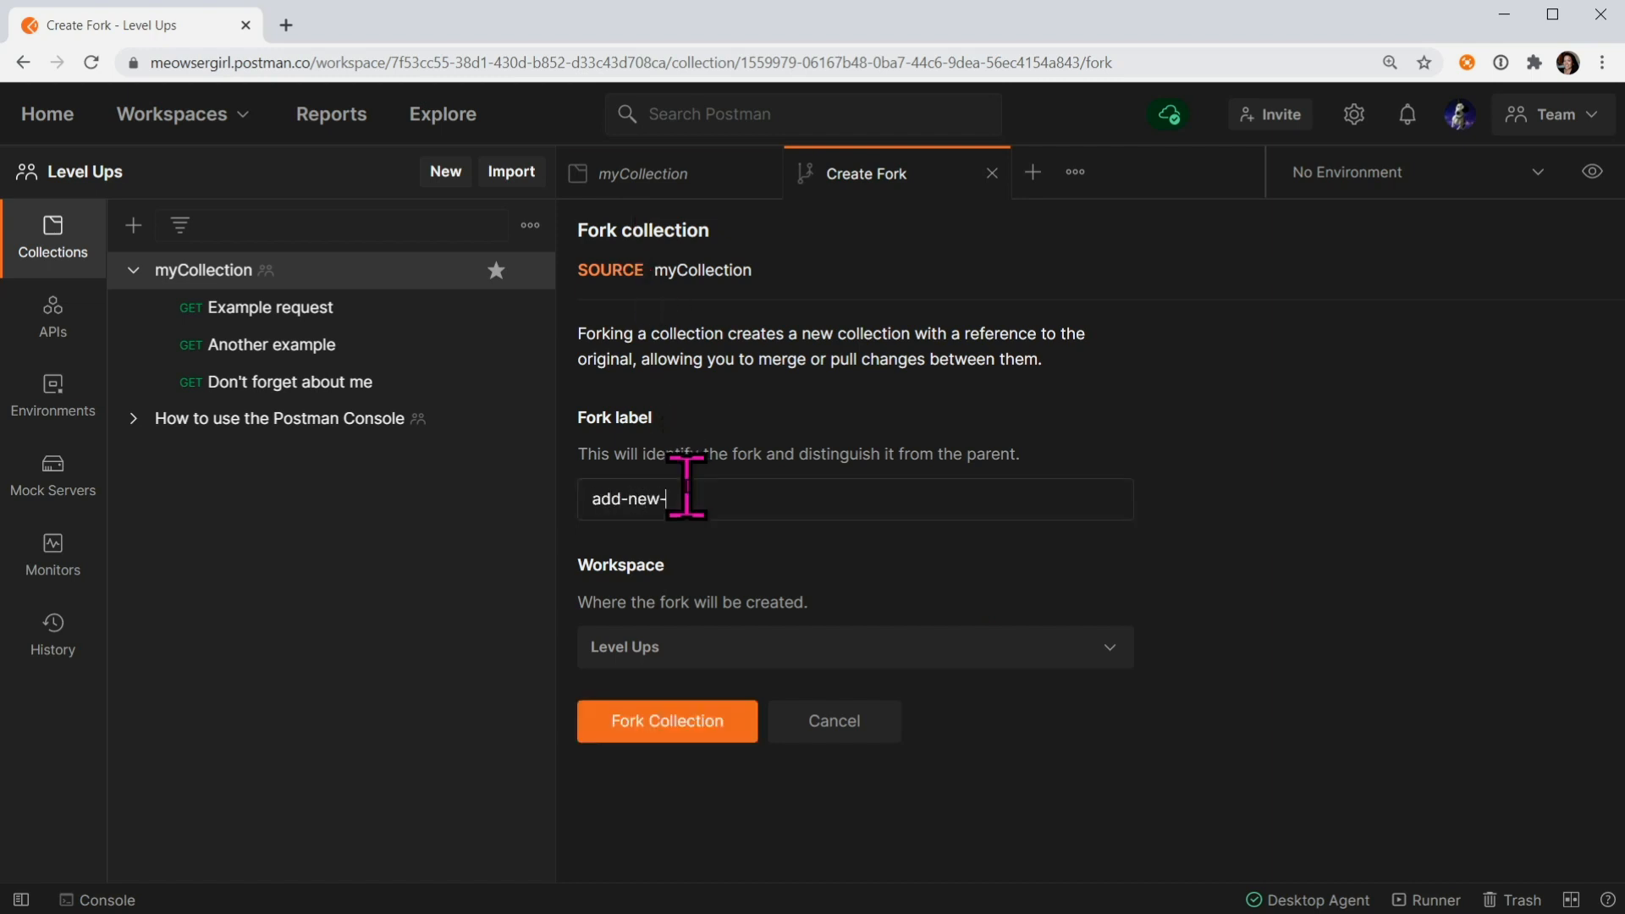
type("tests")
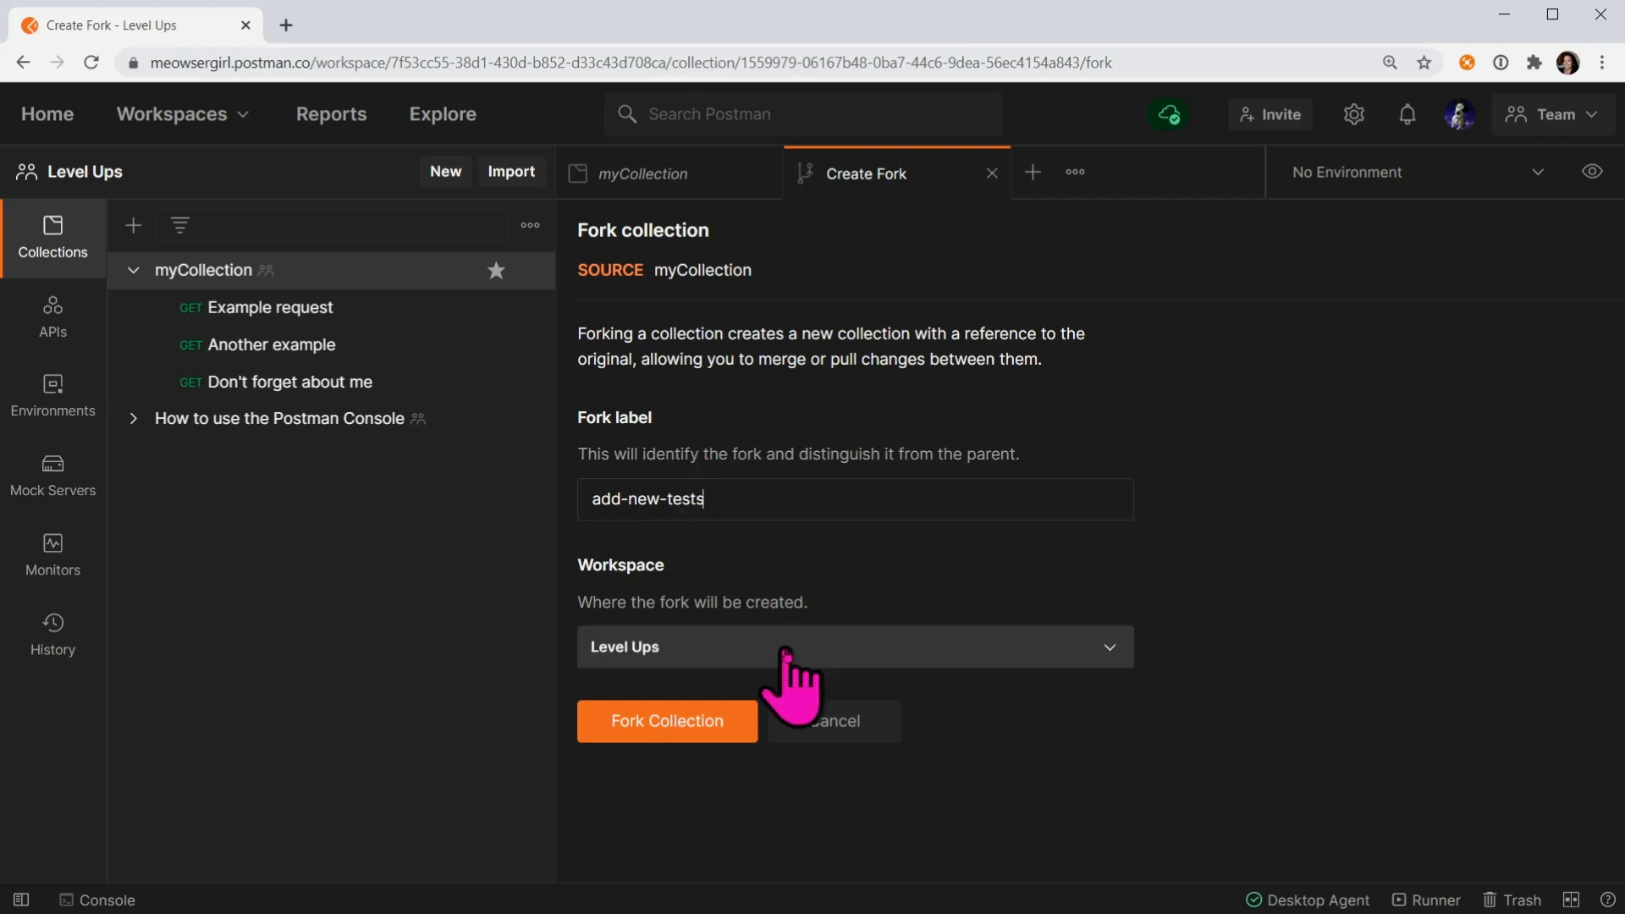
left_click(666, 720)
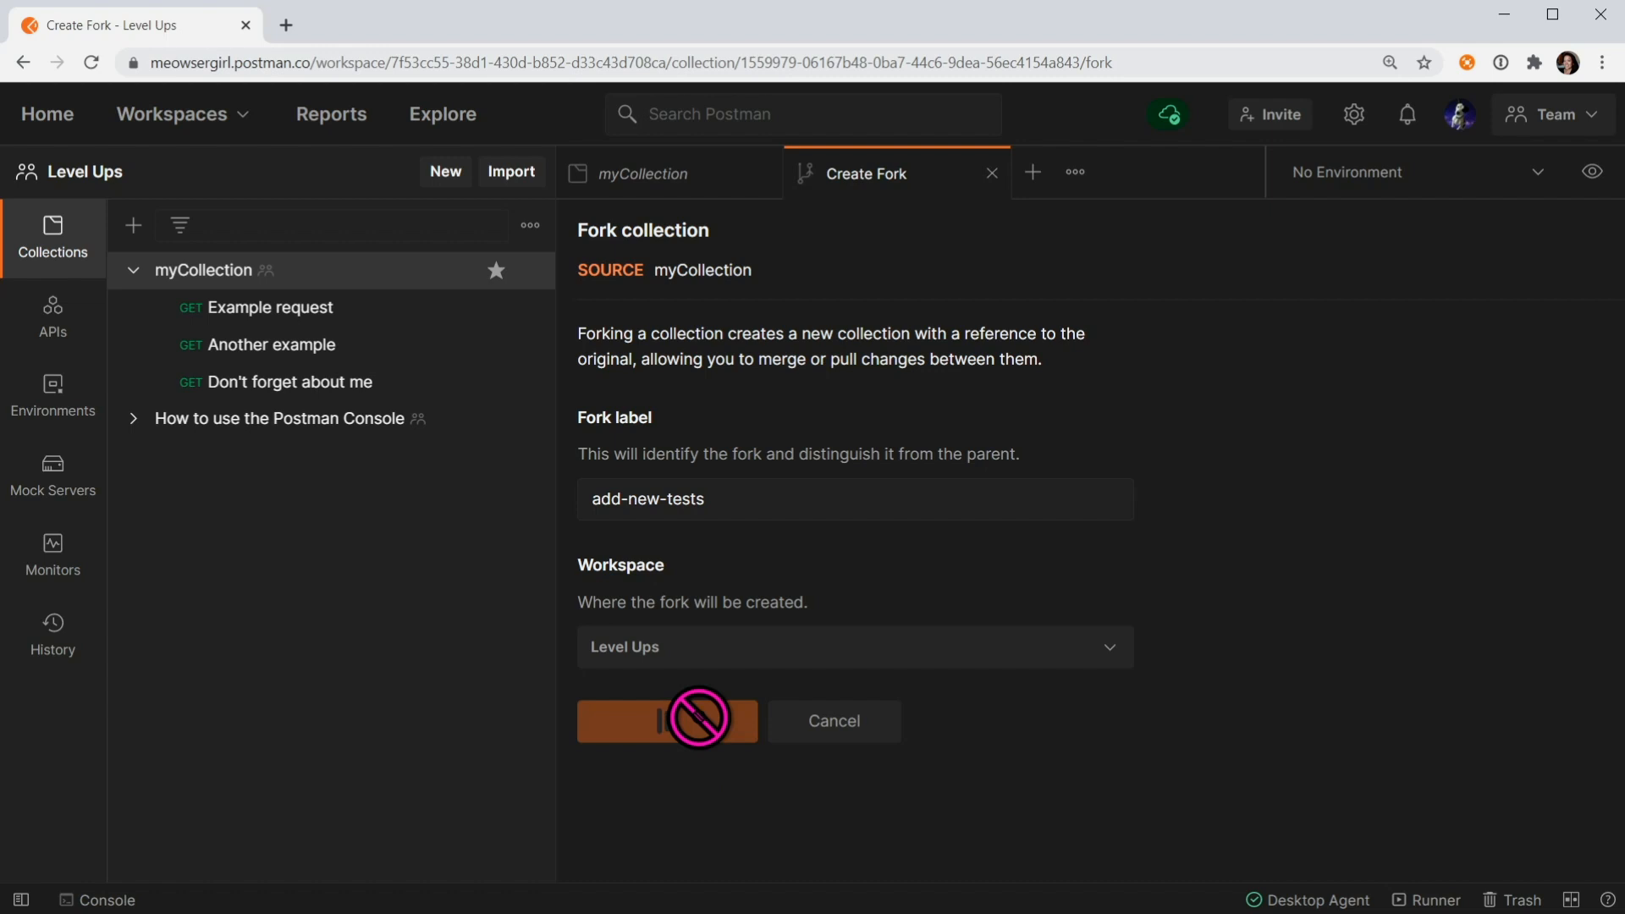
left_click(668, 720)
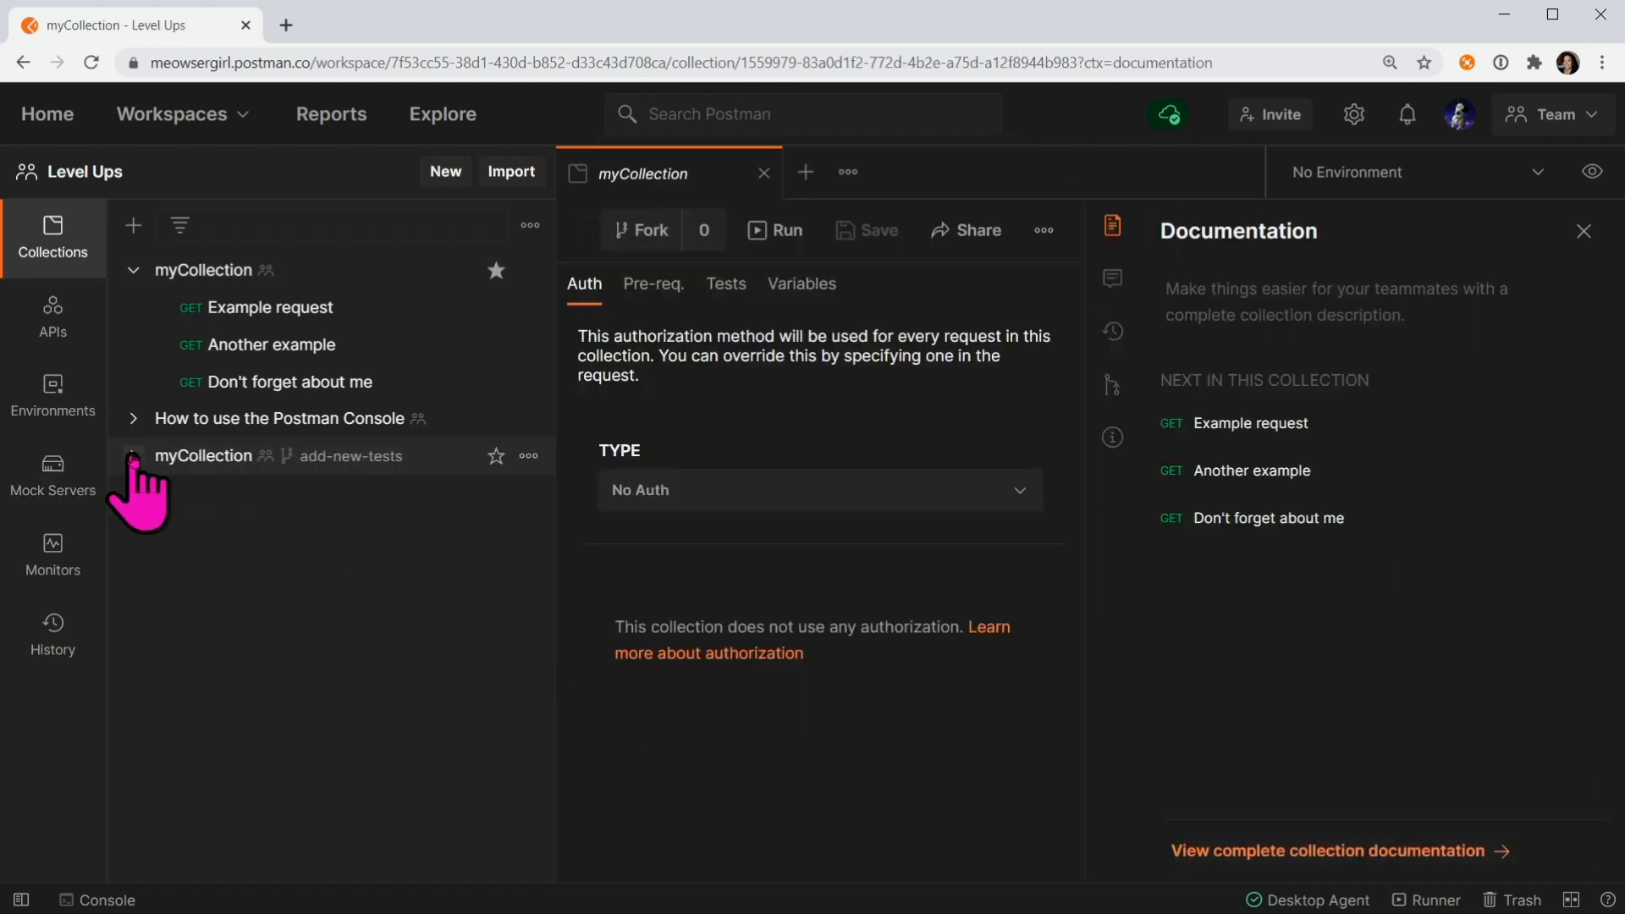
Step: Expand the add-new-tests fork and open its Example request, briefly viewing its documentation
left_click(133, 456)
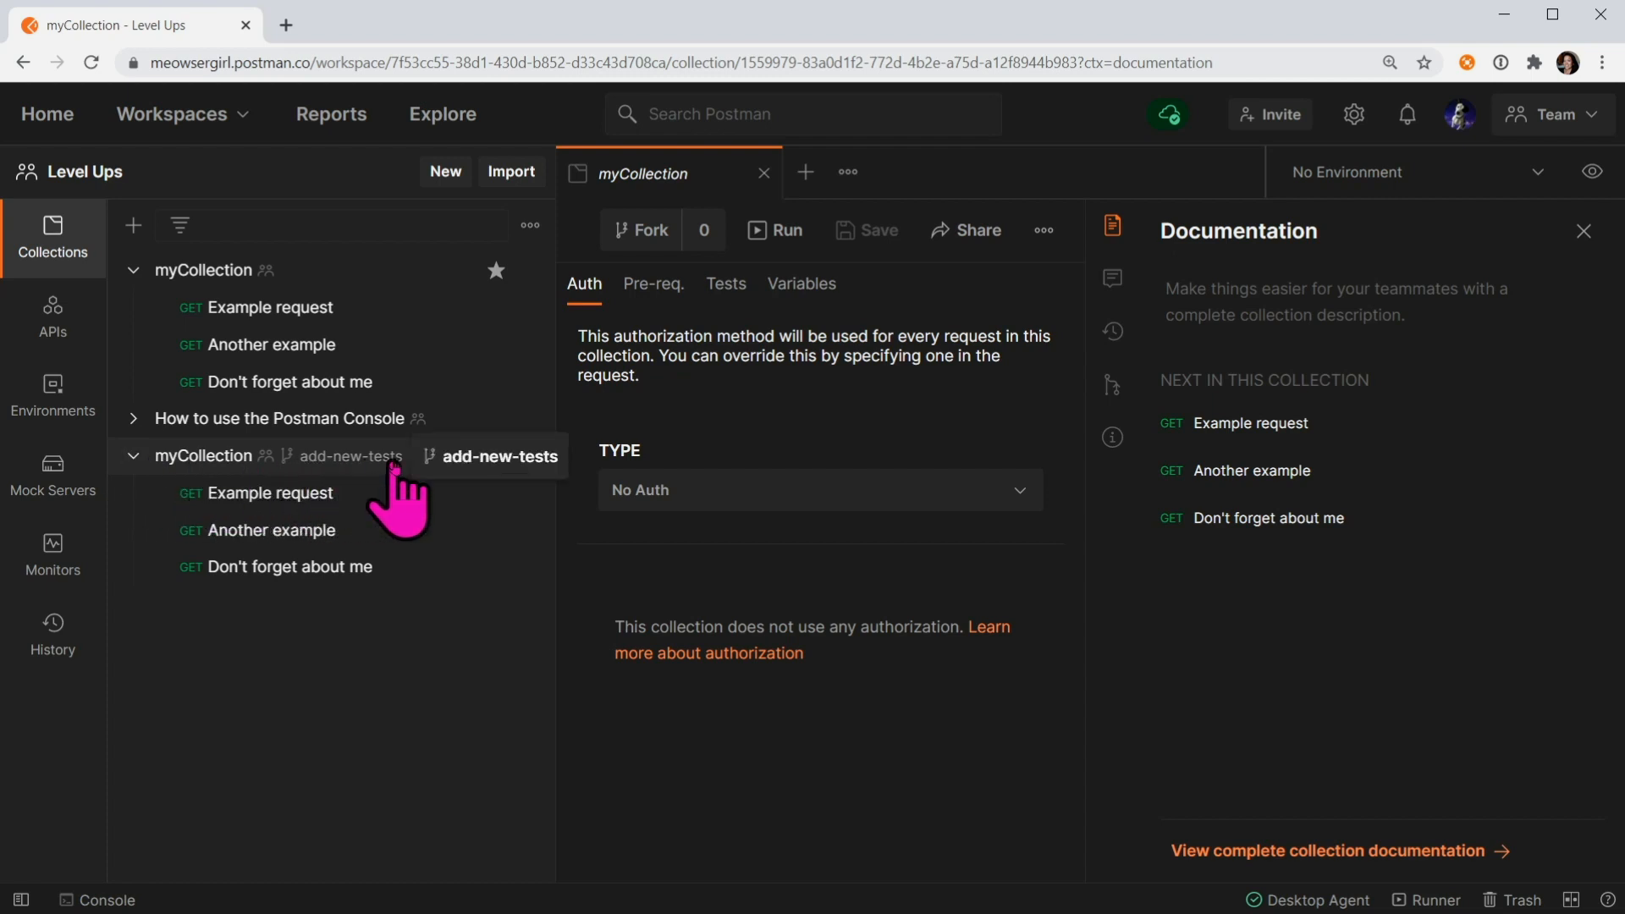
left_click(273, 492)
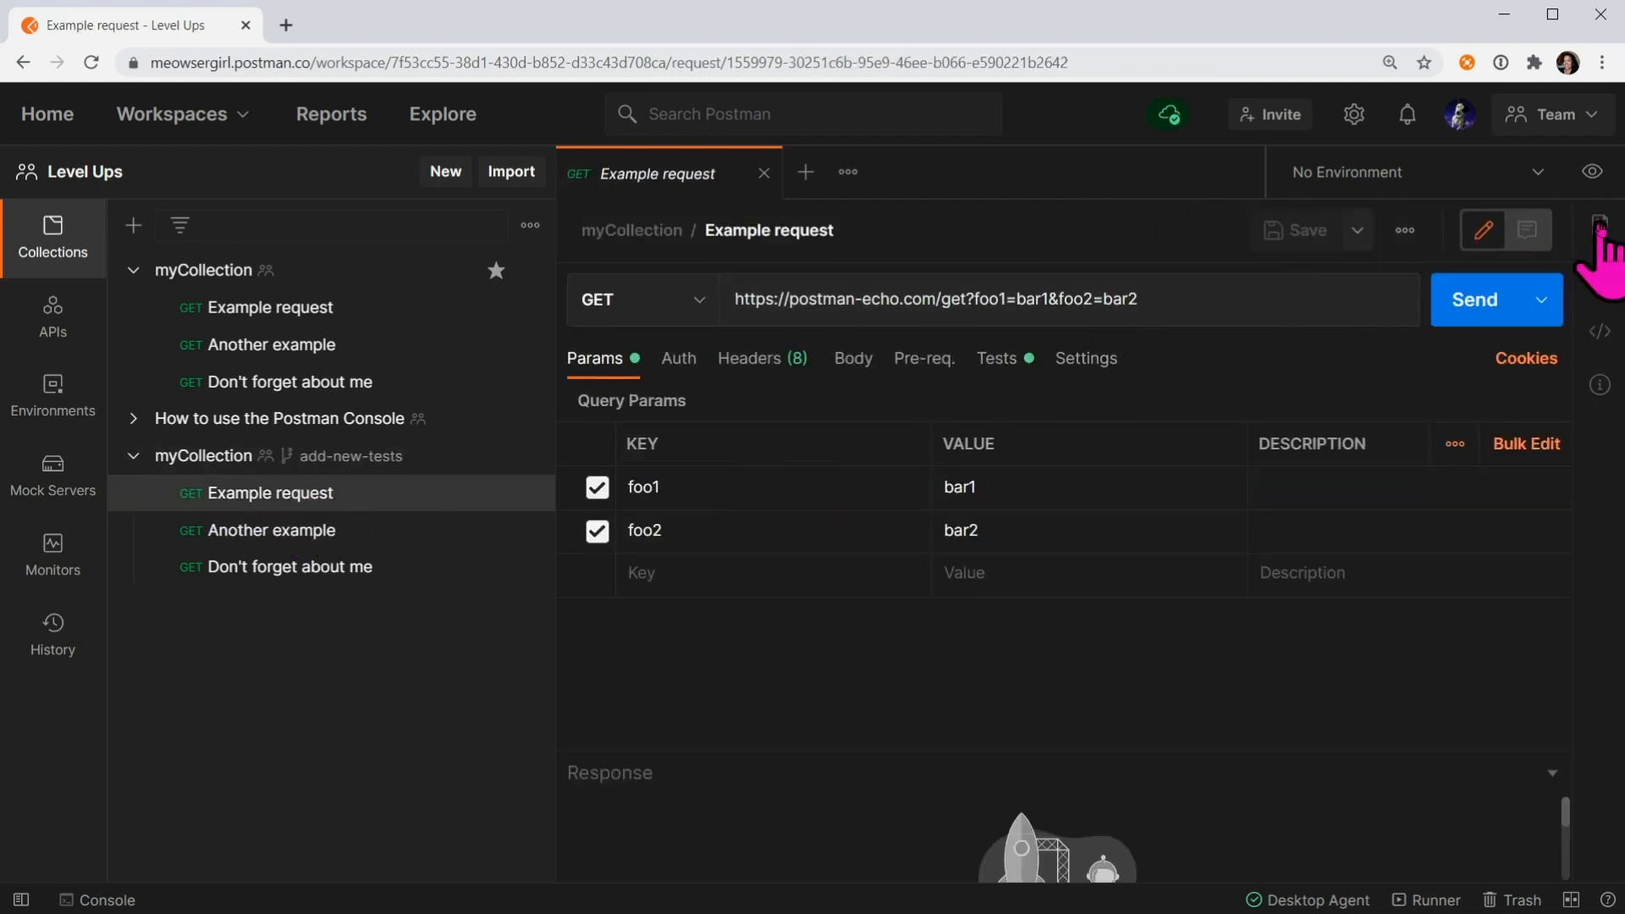
left_click(1599, 226)
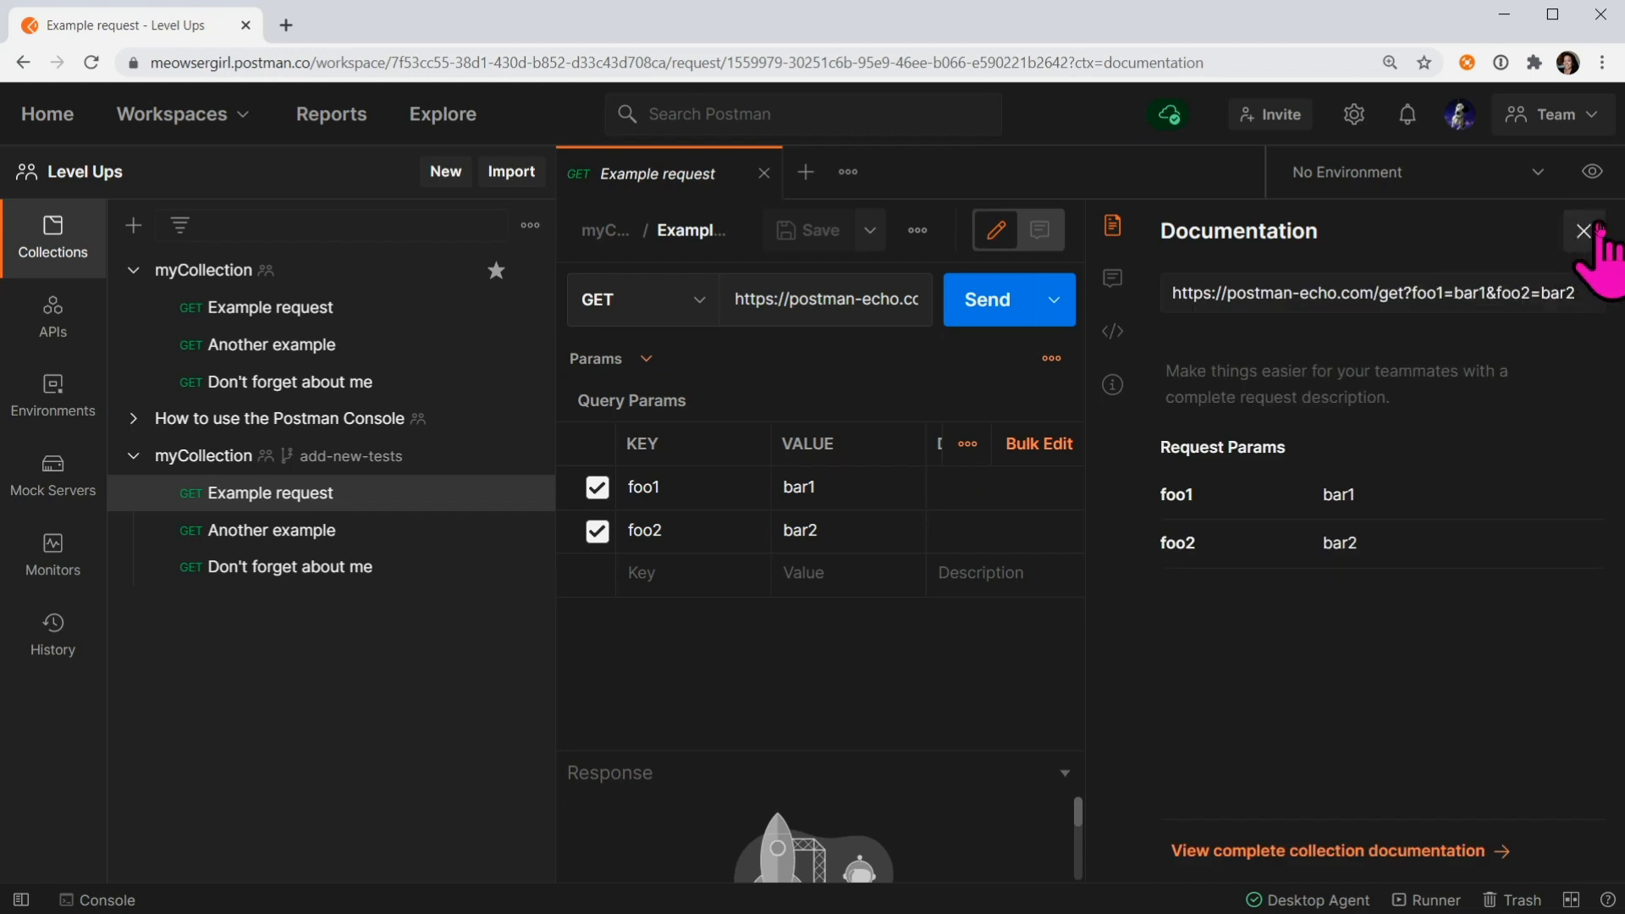
left_click(1584, 230)
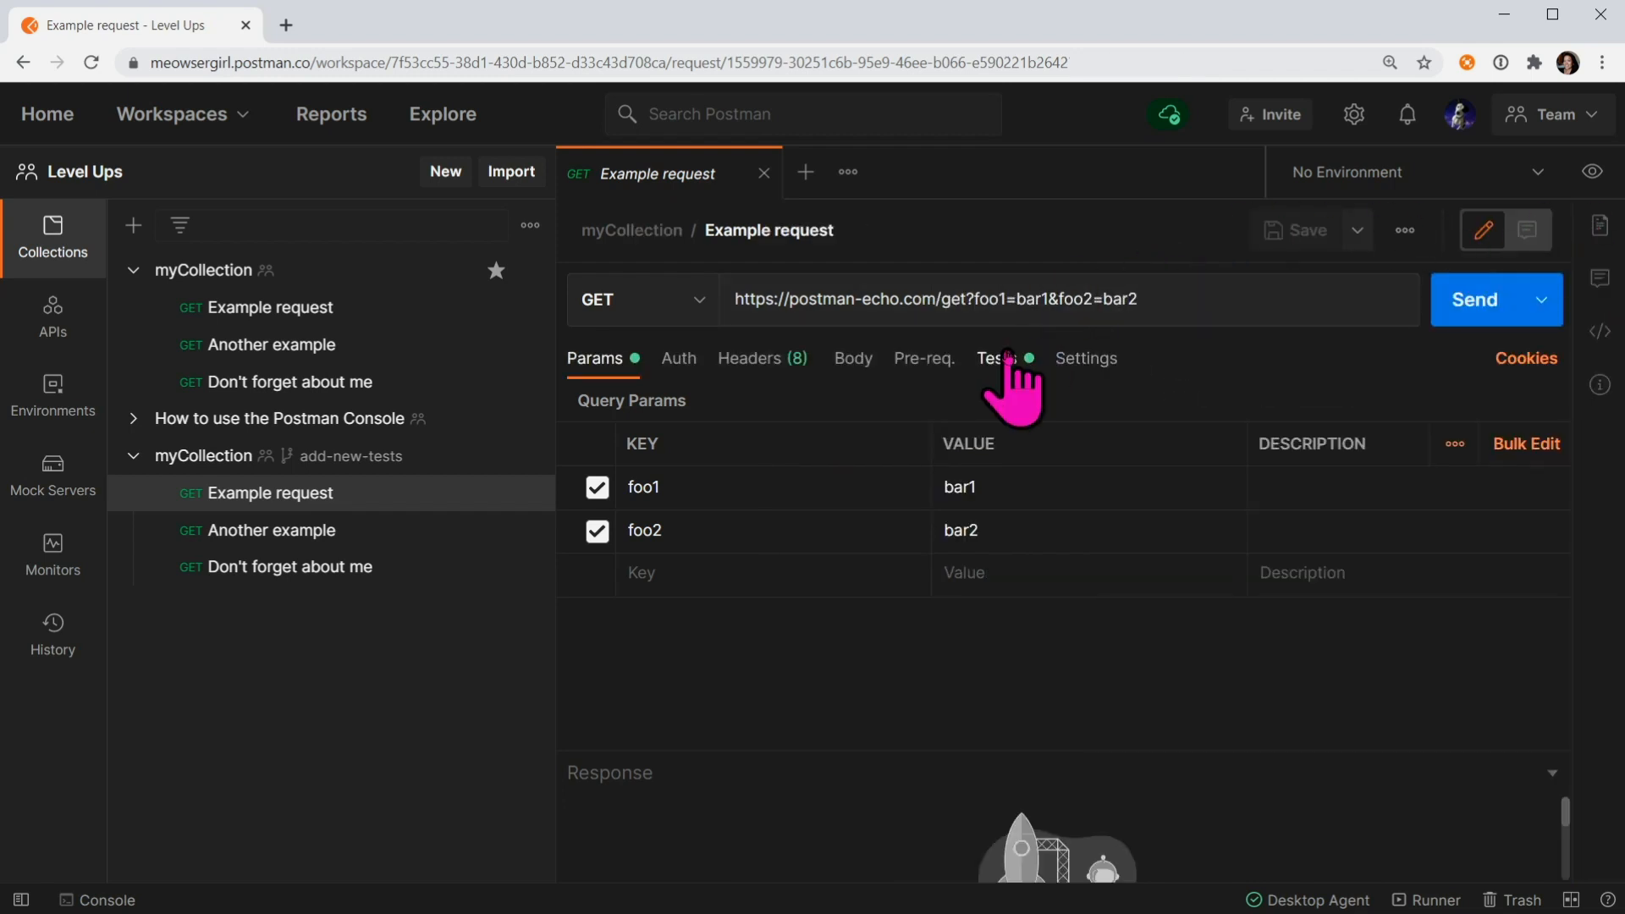
Step: Append the 'Status code: Code is 200' snippet after the existing test script
left_click(995, 357)
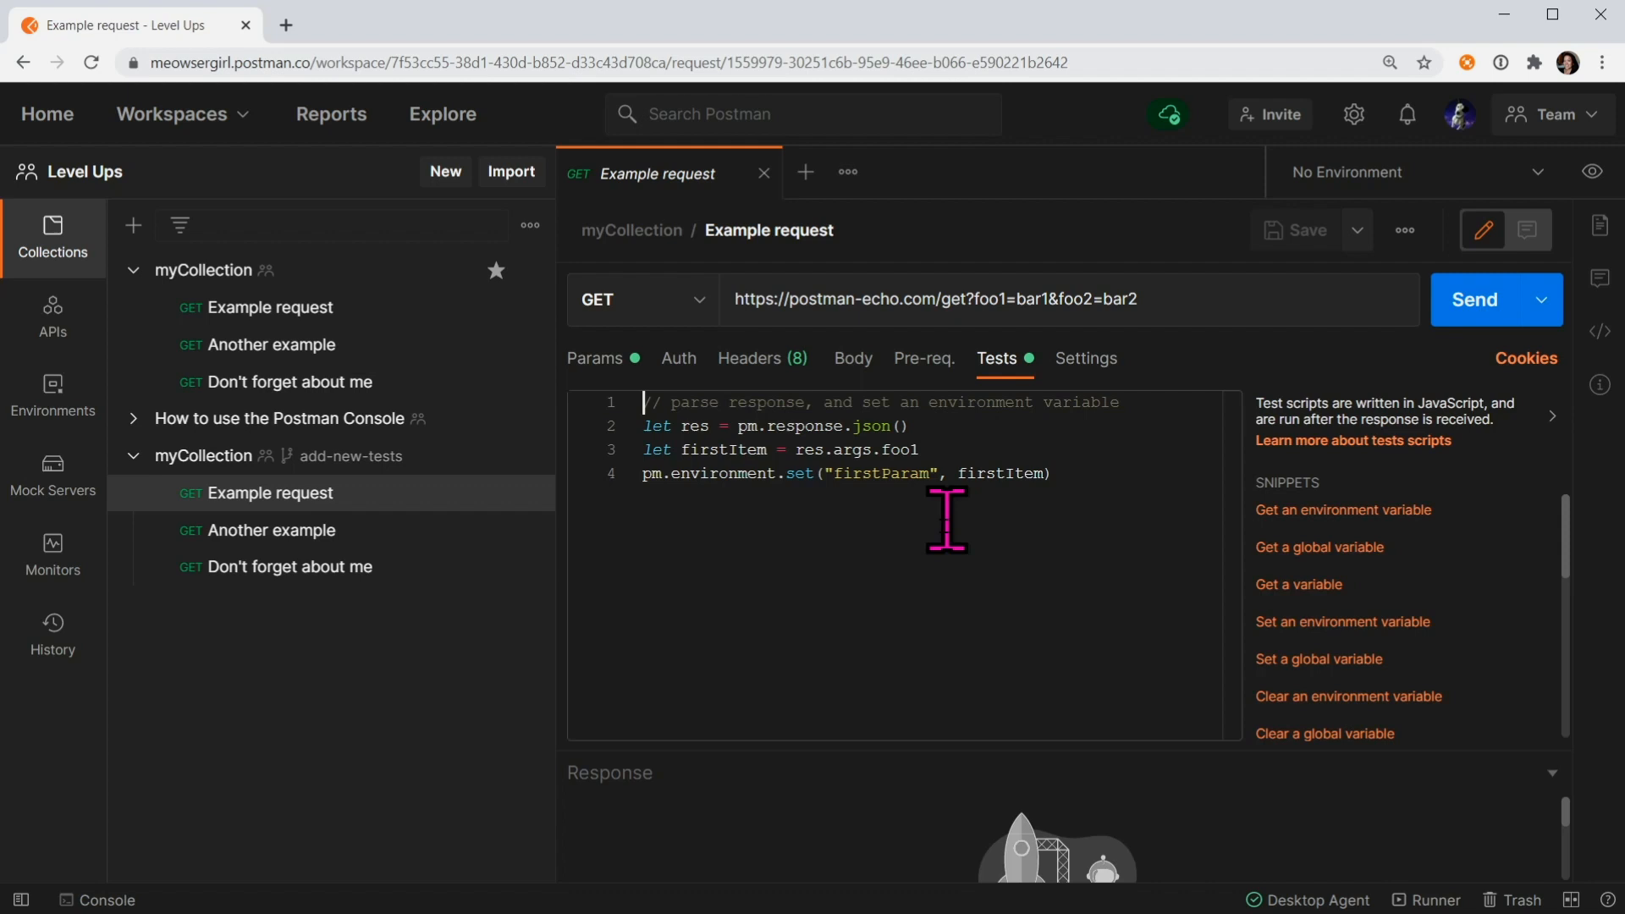
key("enter")
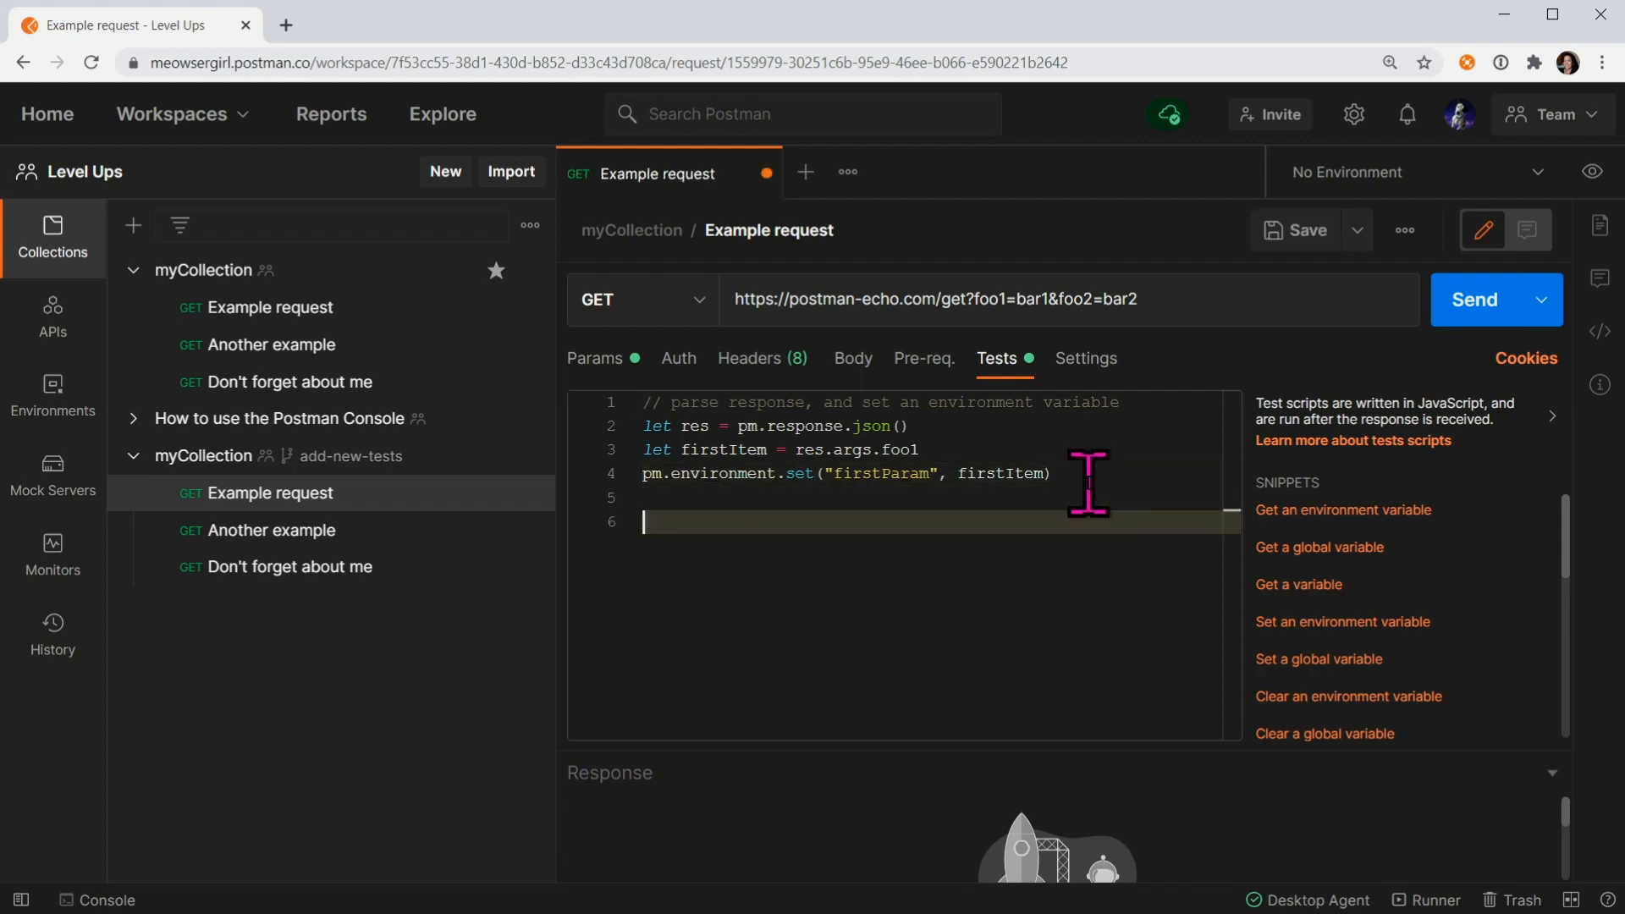
scroll("down", 3)
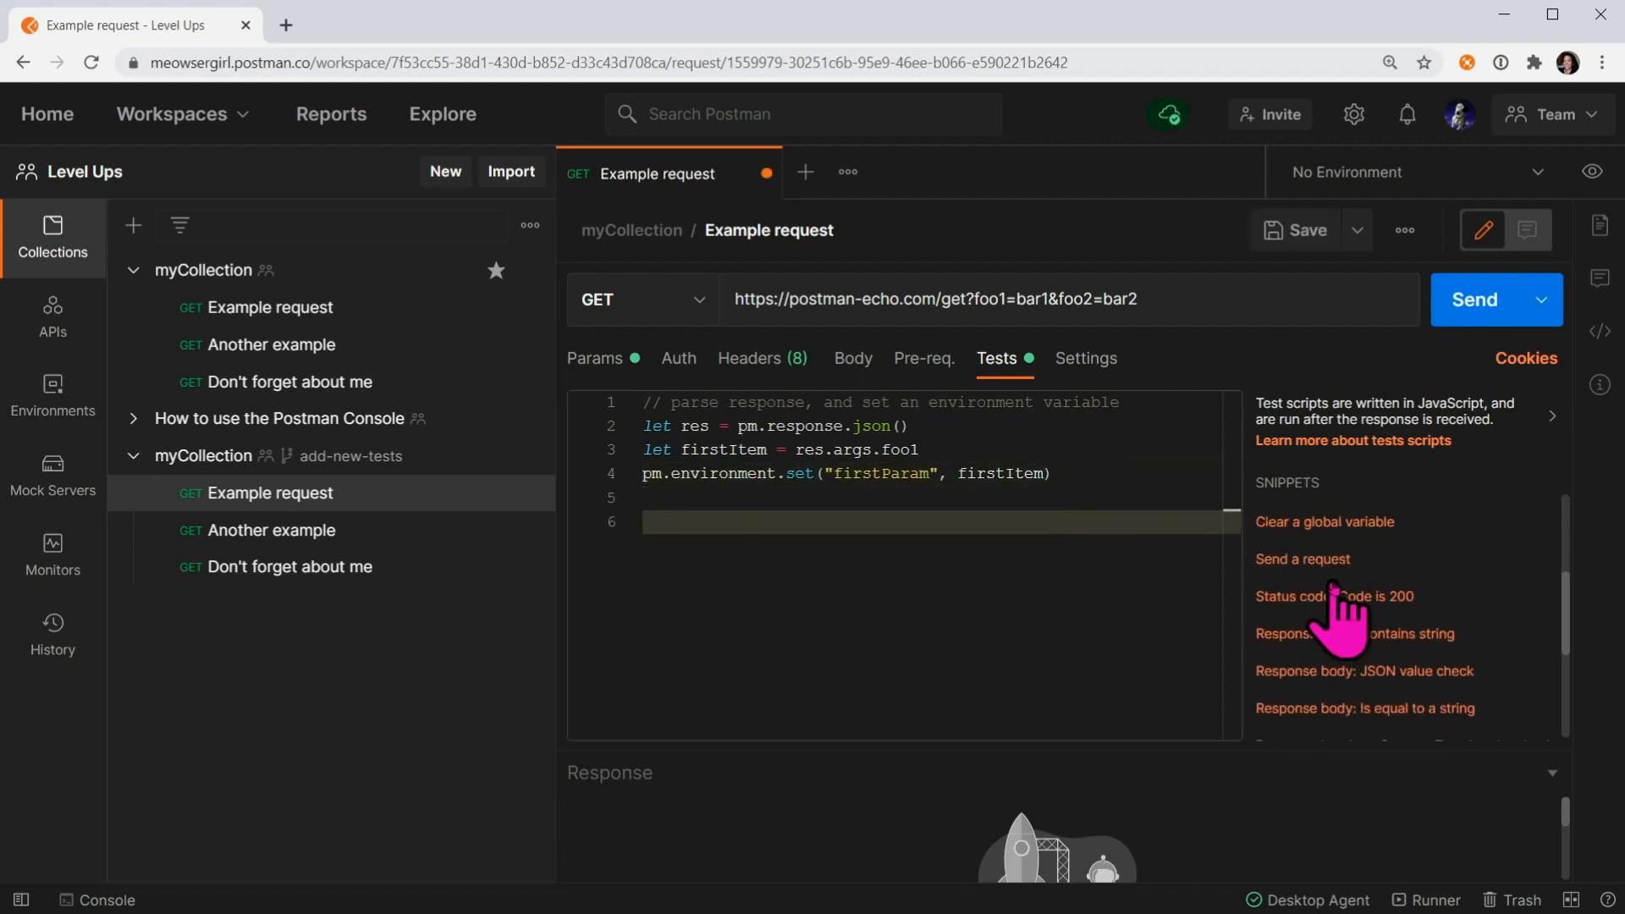
left_click(1335, 596)
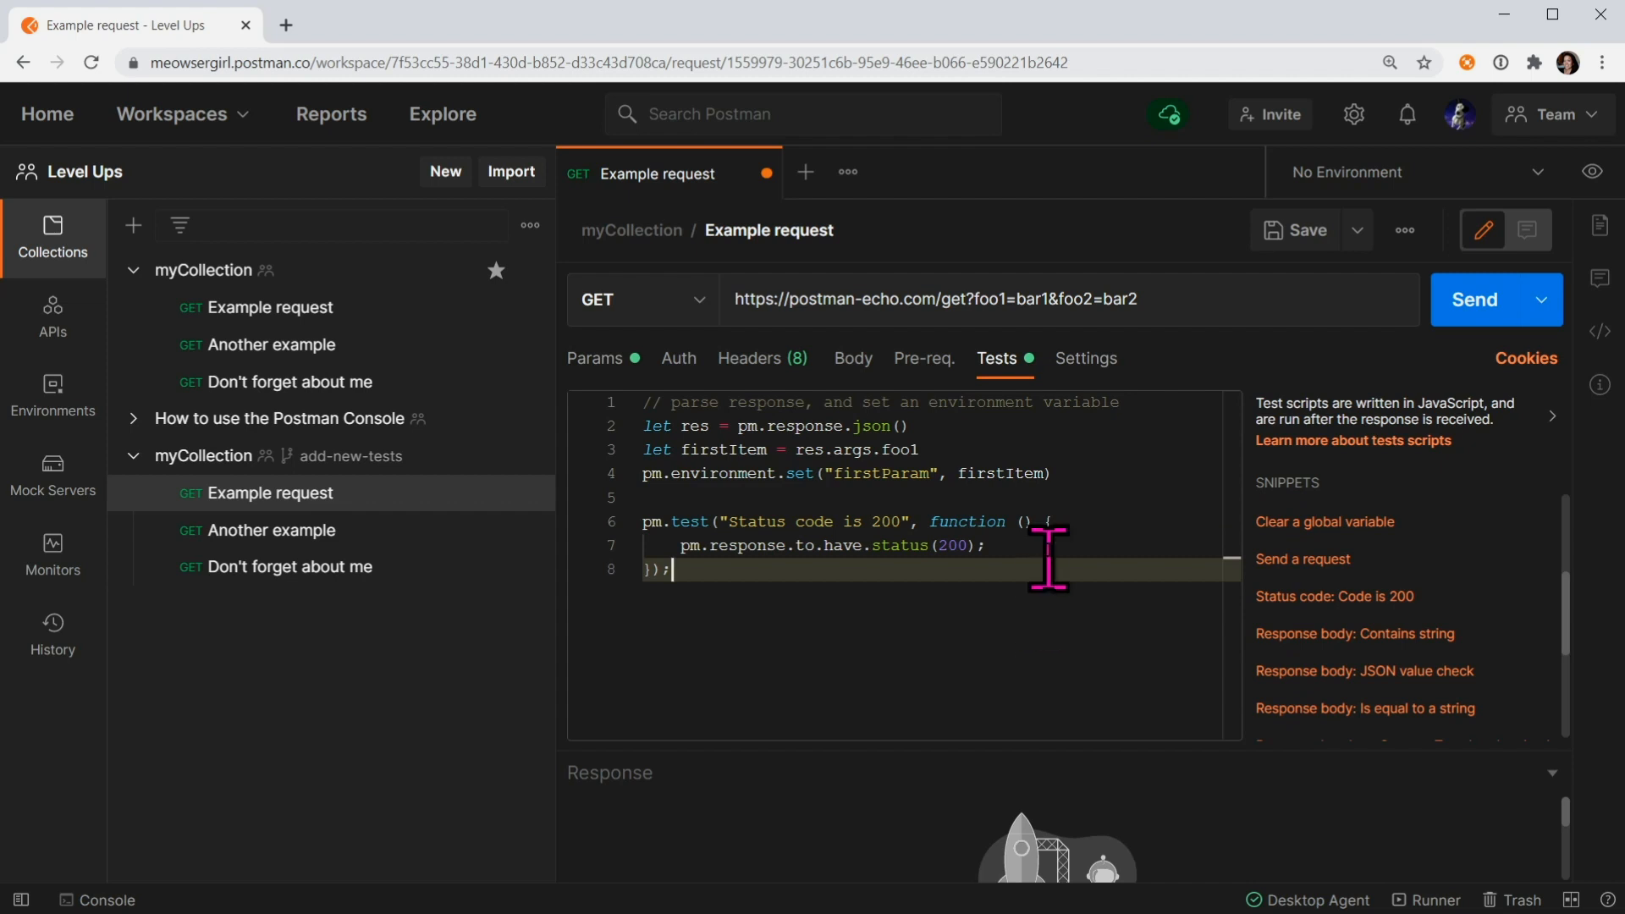
mouse_move(1294, 230)
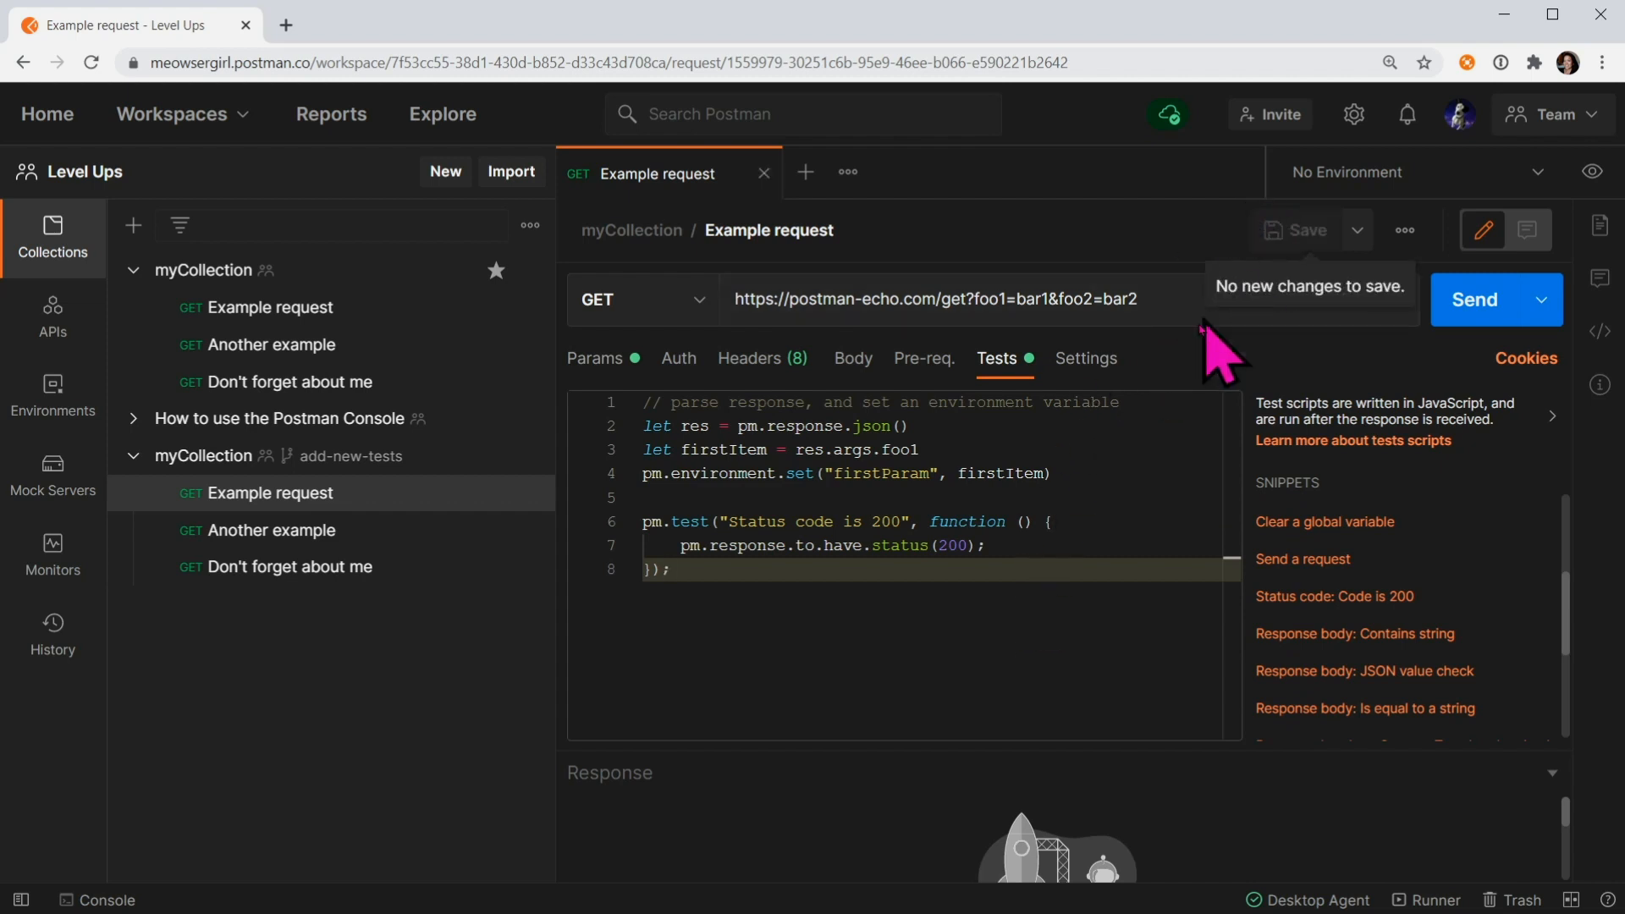
mouse_move(590, 741)
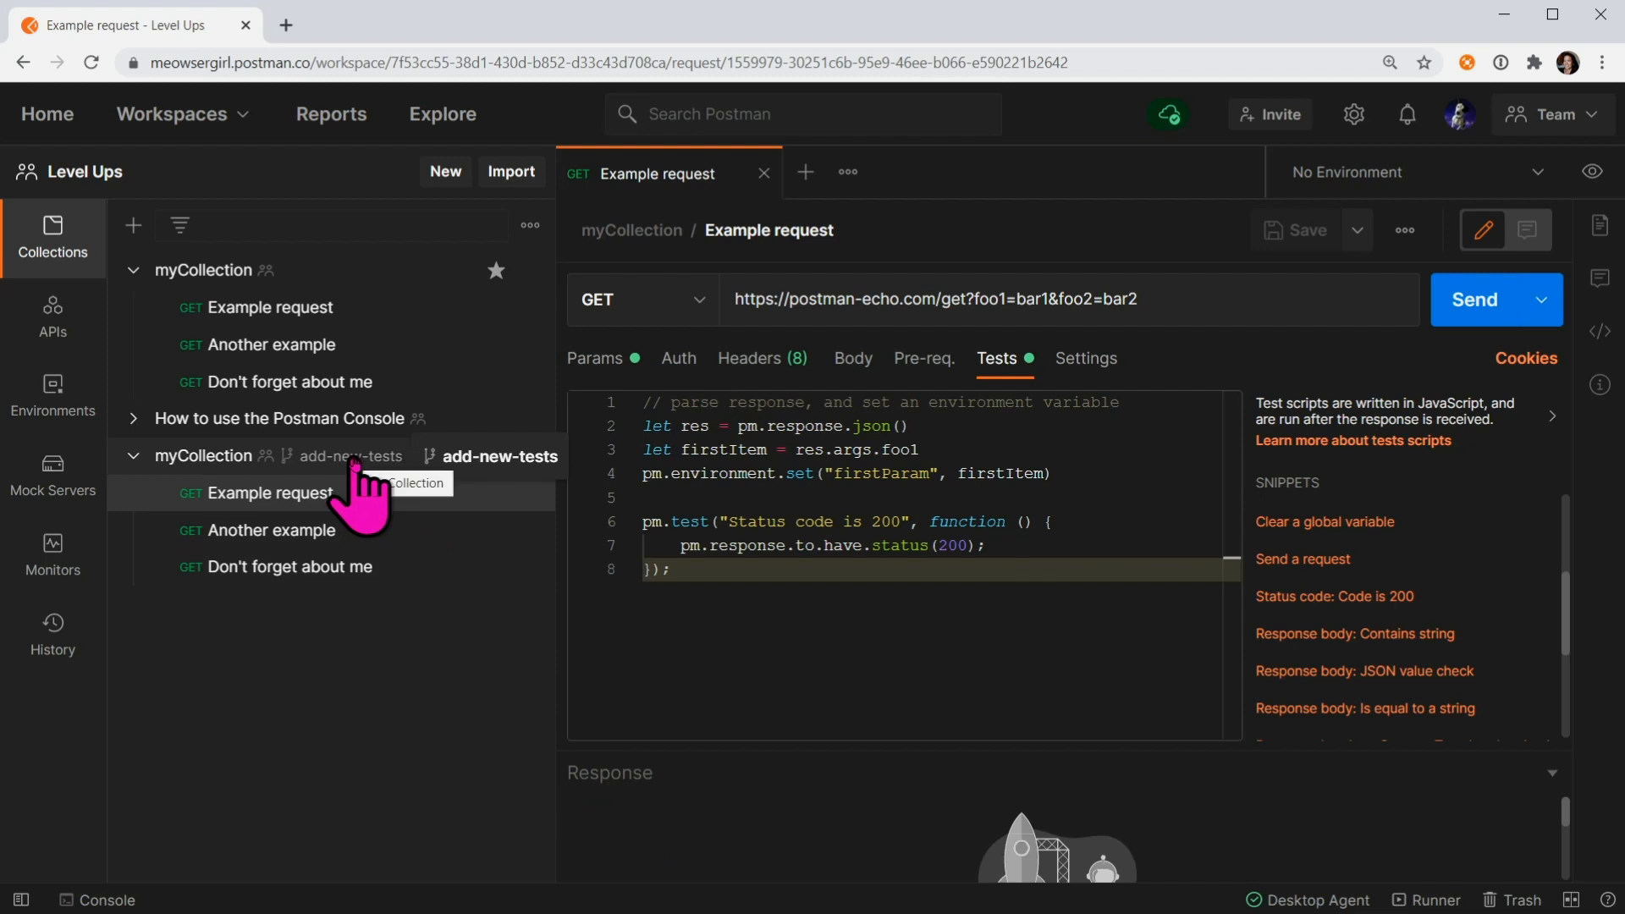
Step: Open the add-new-tests fork's Merge changes view against myCollection
left_click(529, 457)
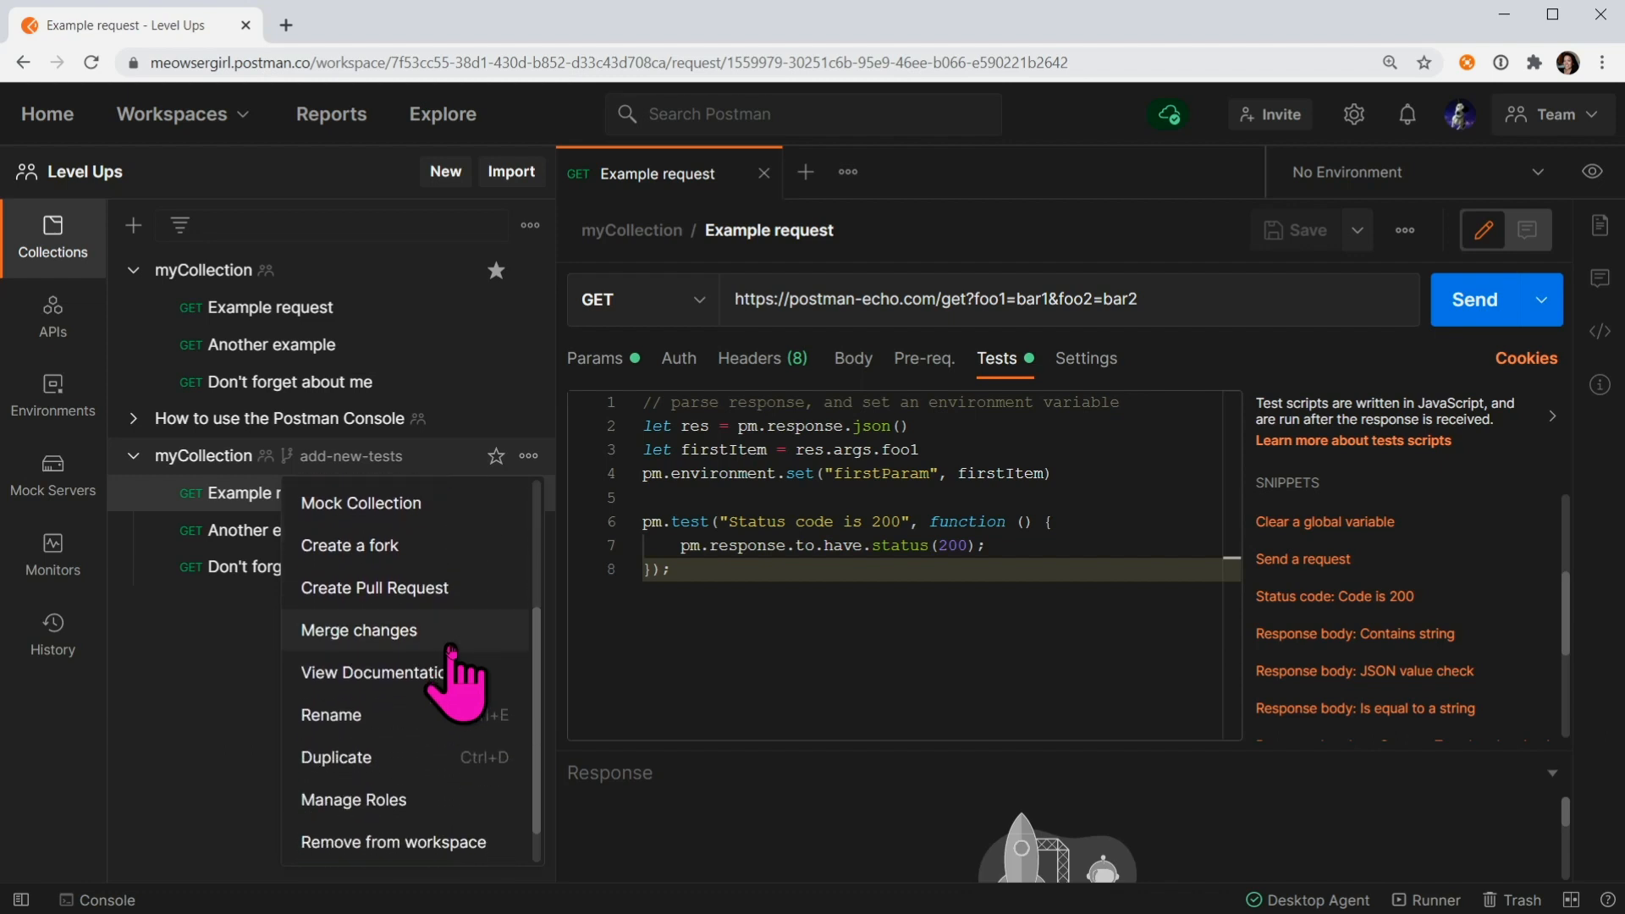
mouse_move(415, 643)
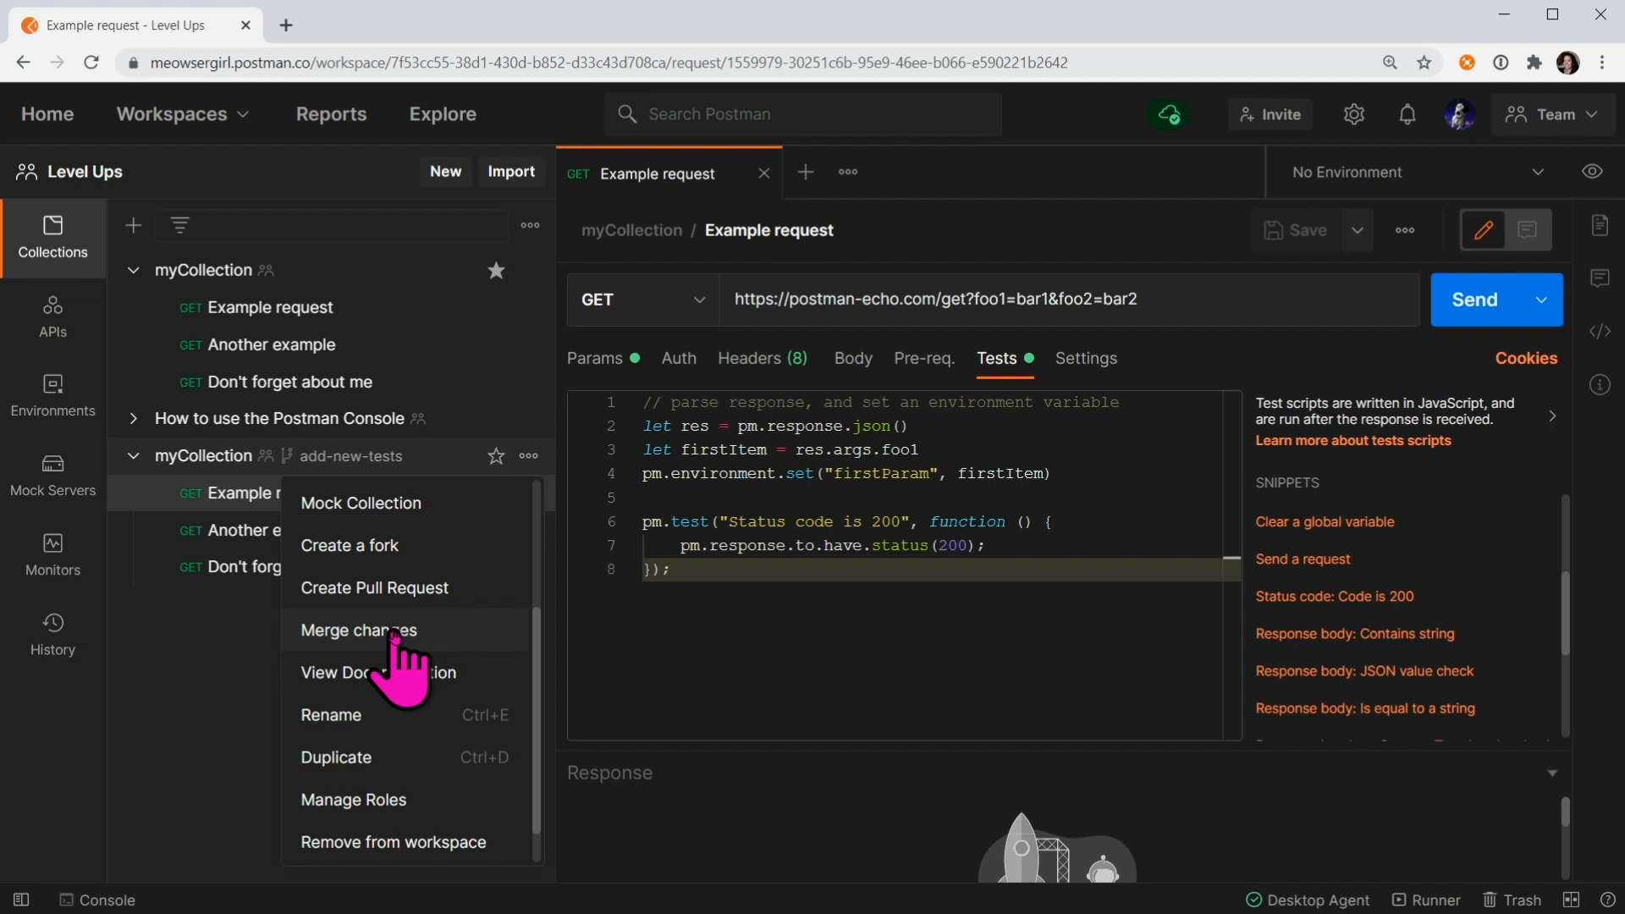
mouse_move(408, 669)
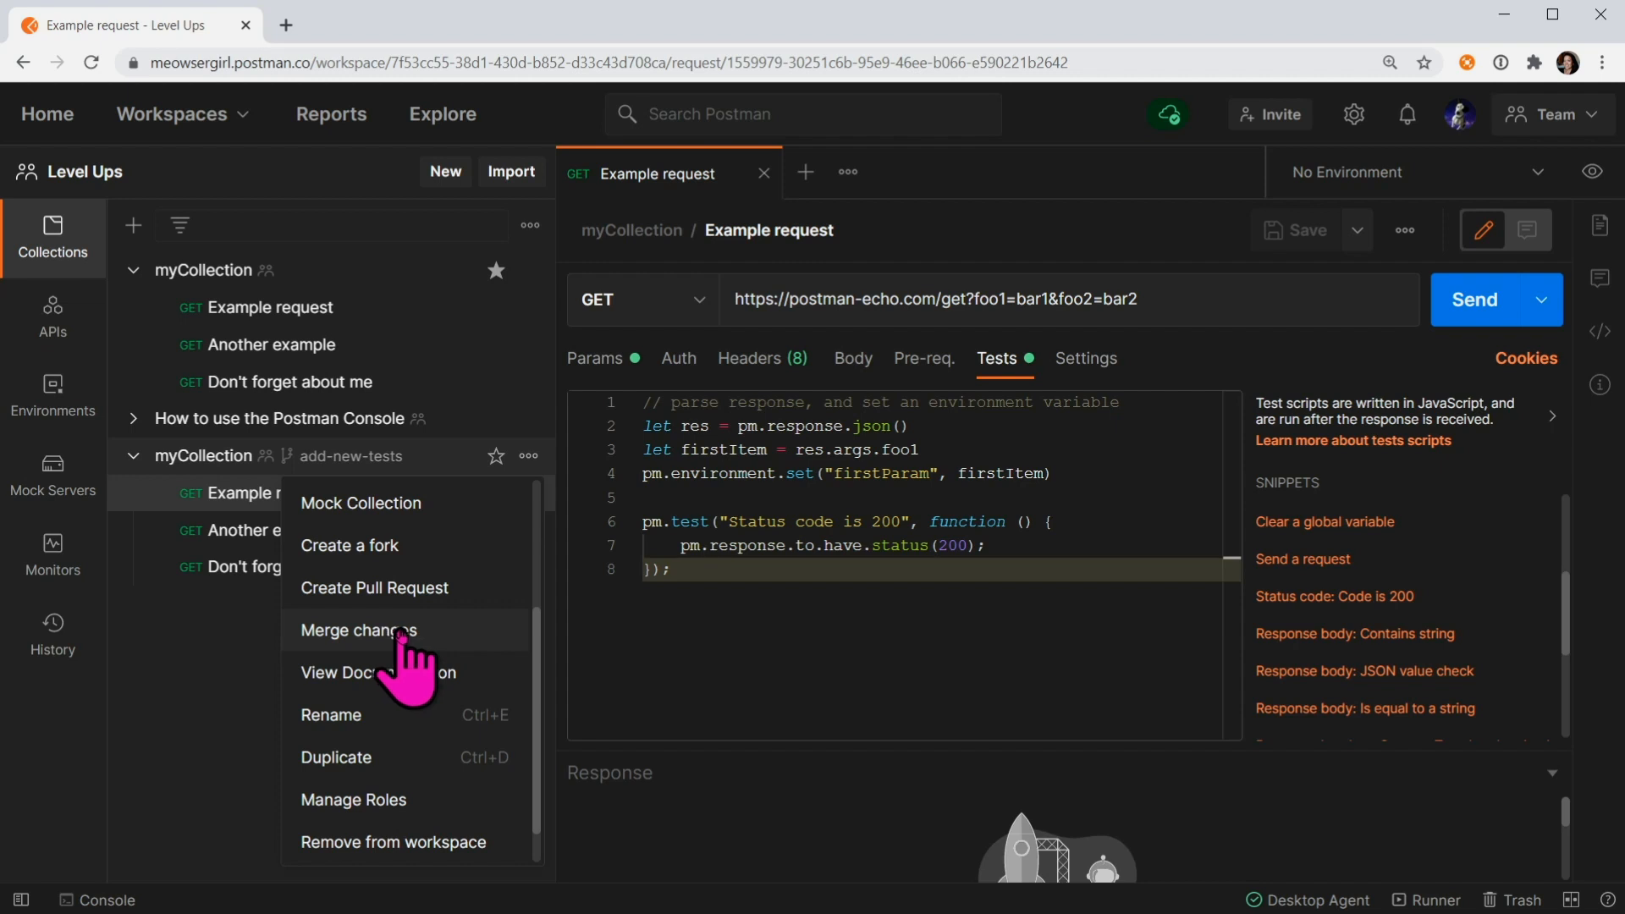
mouse_move(394, 612)
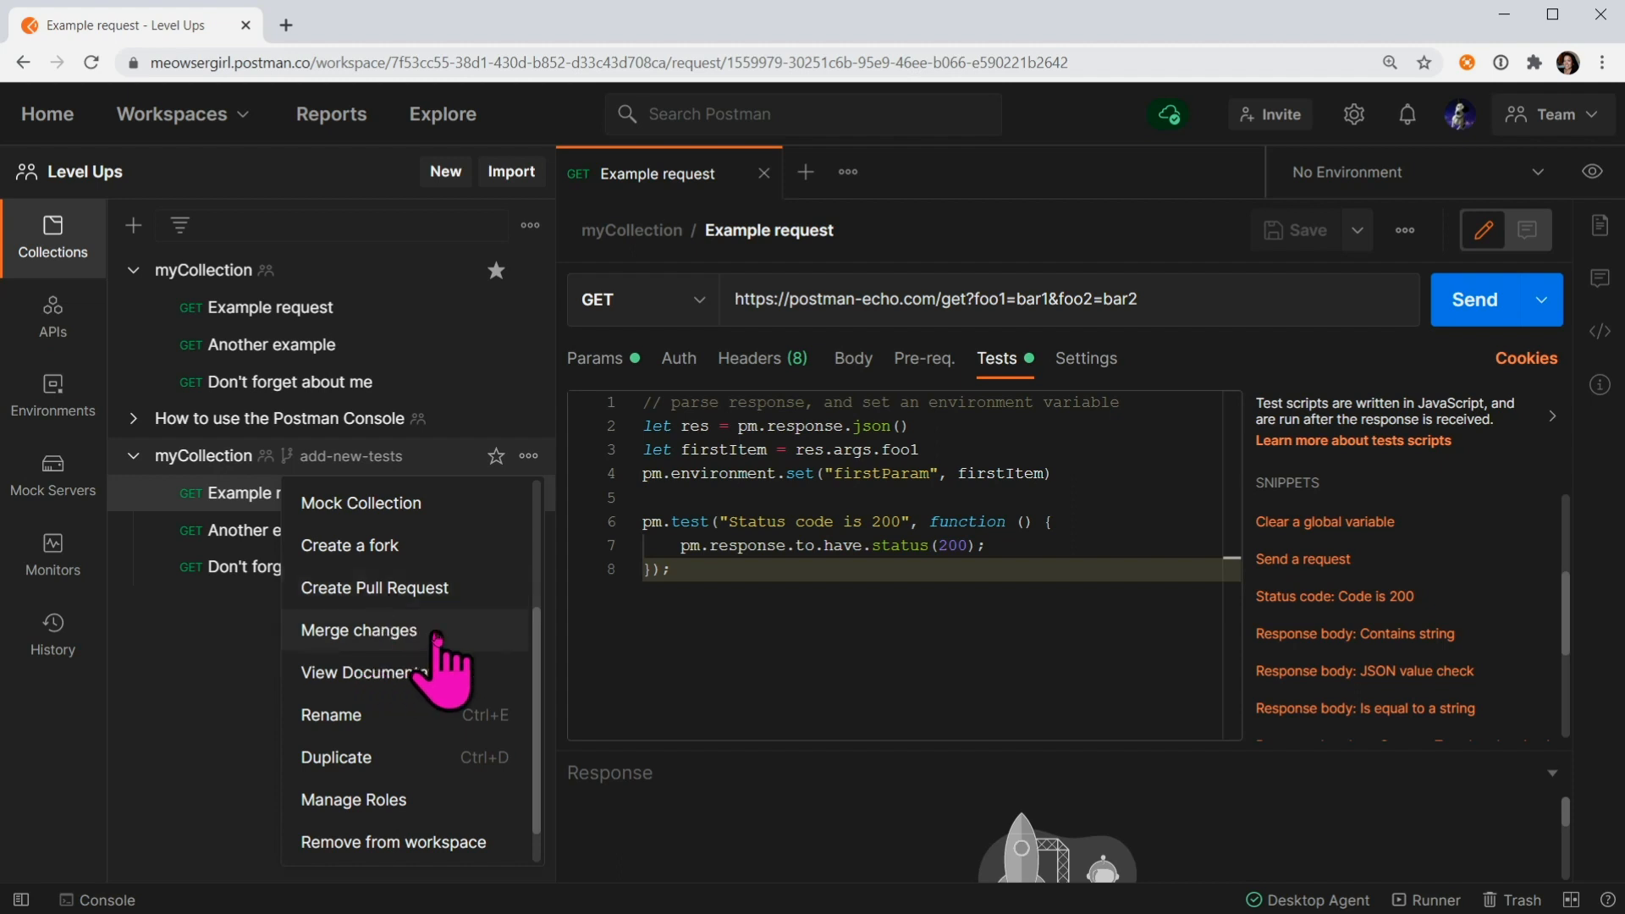
left_click(359, 629)
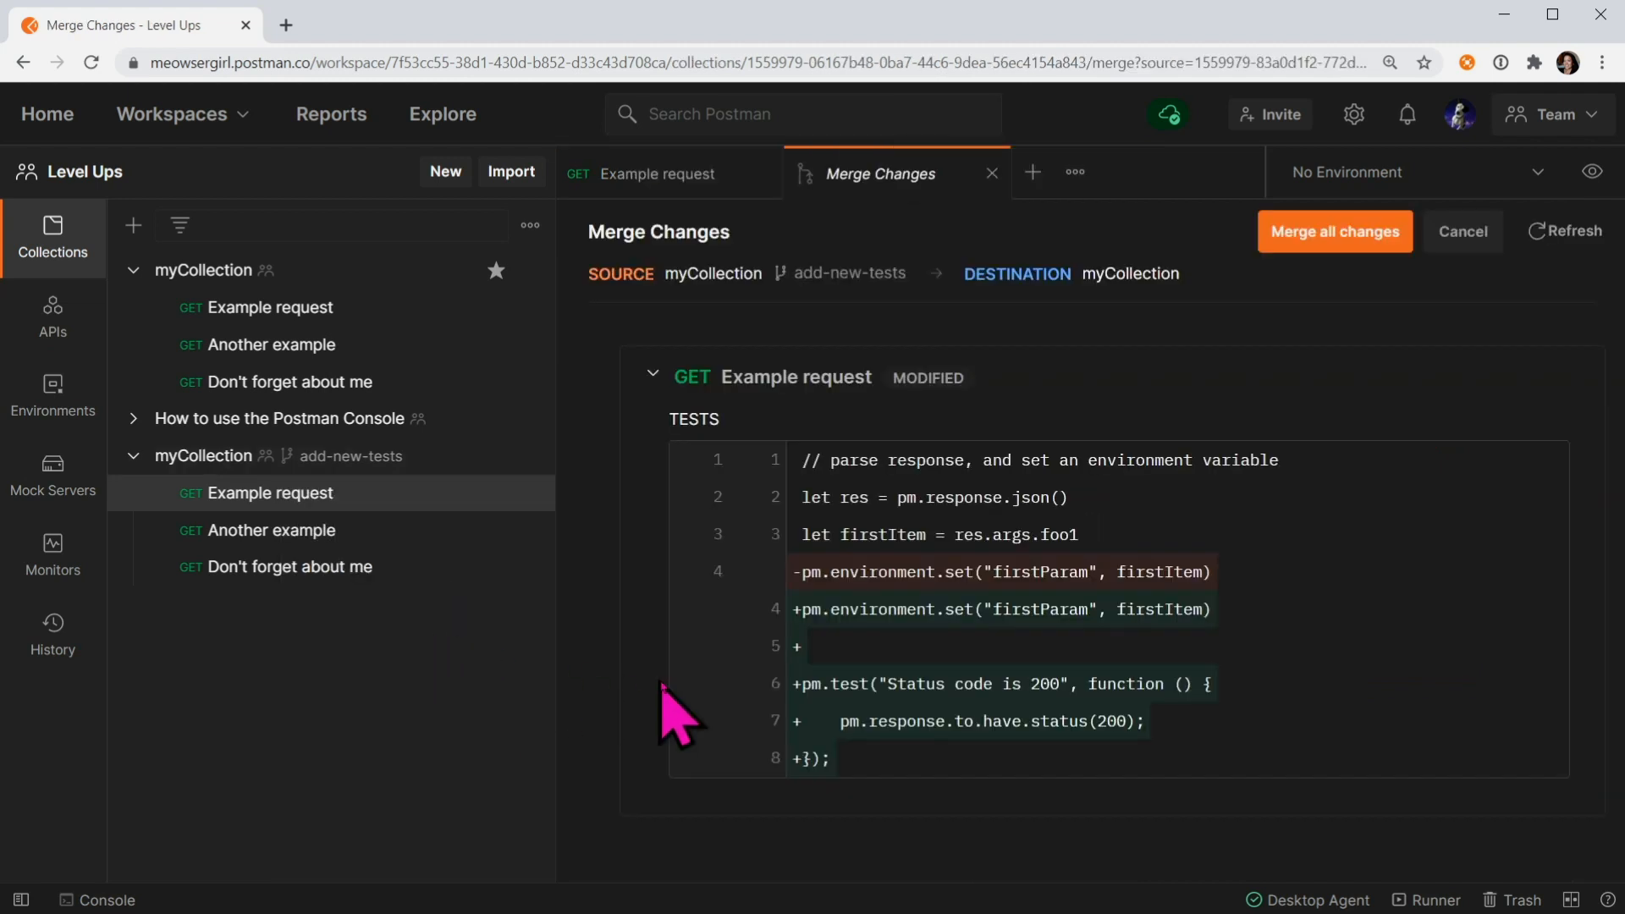
mouse_move(855, 829)
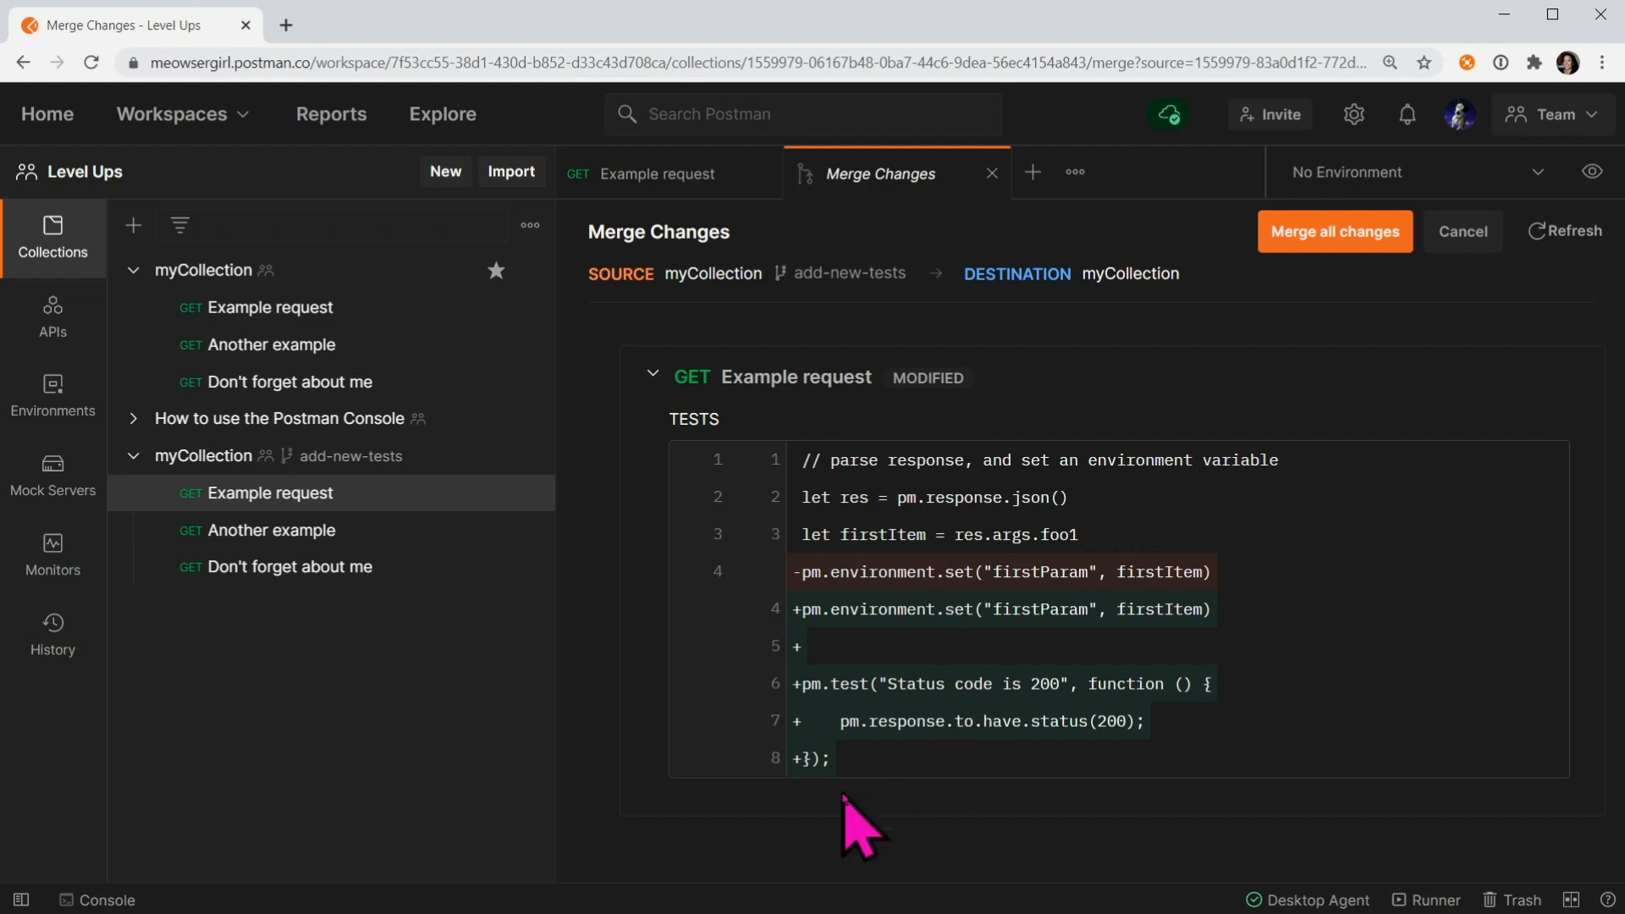
mouse_move(964, 398)
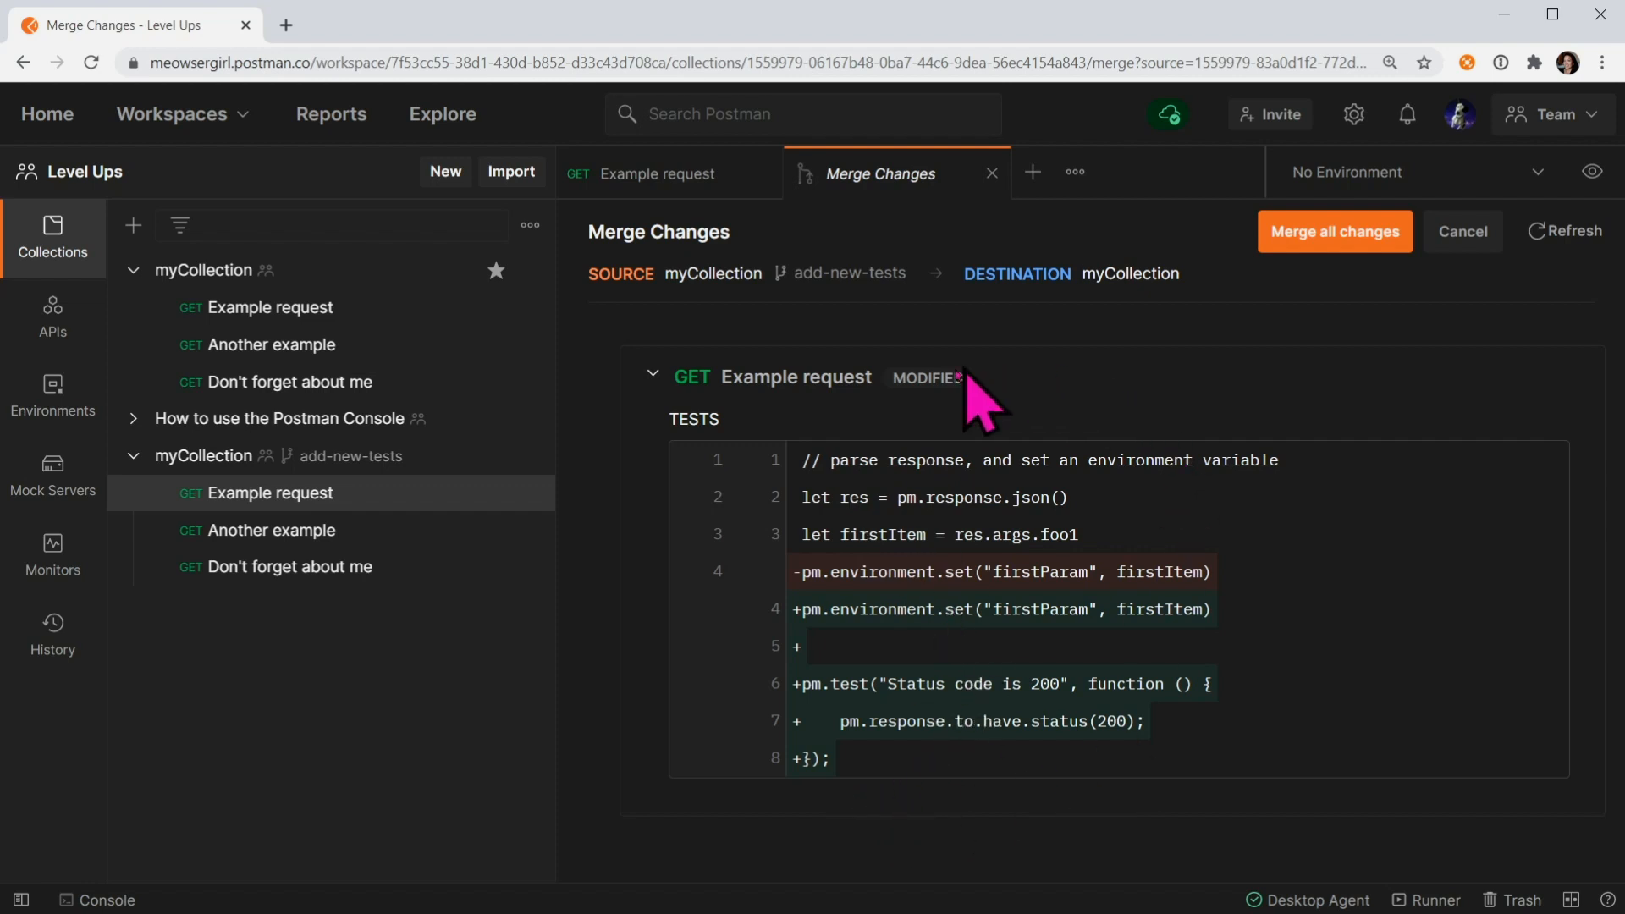
mouse_move(1338, 374)
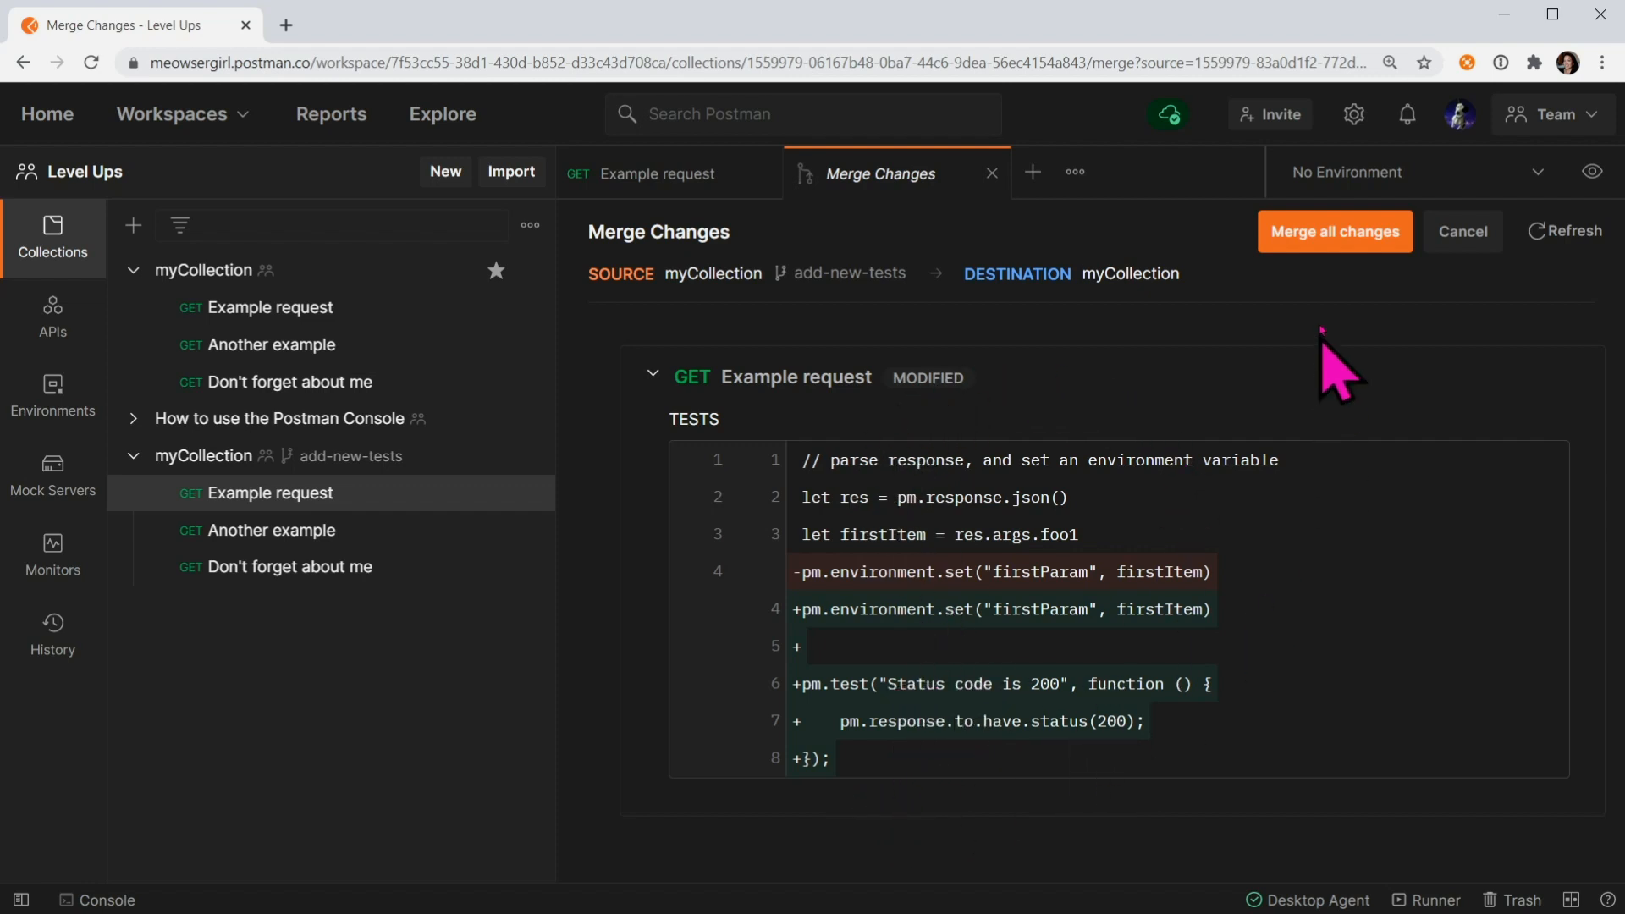
Step: Choose 'Merge all changes' to bring up the merge confirmation
left_click(1335, 231)
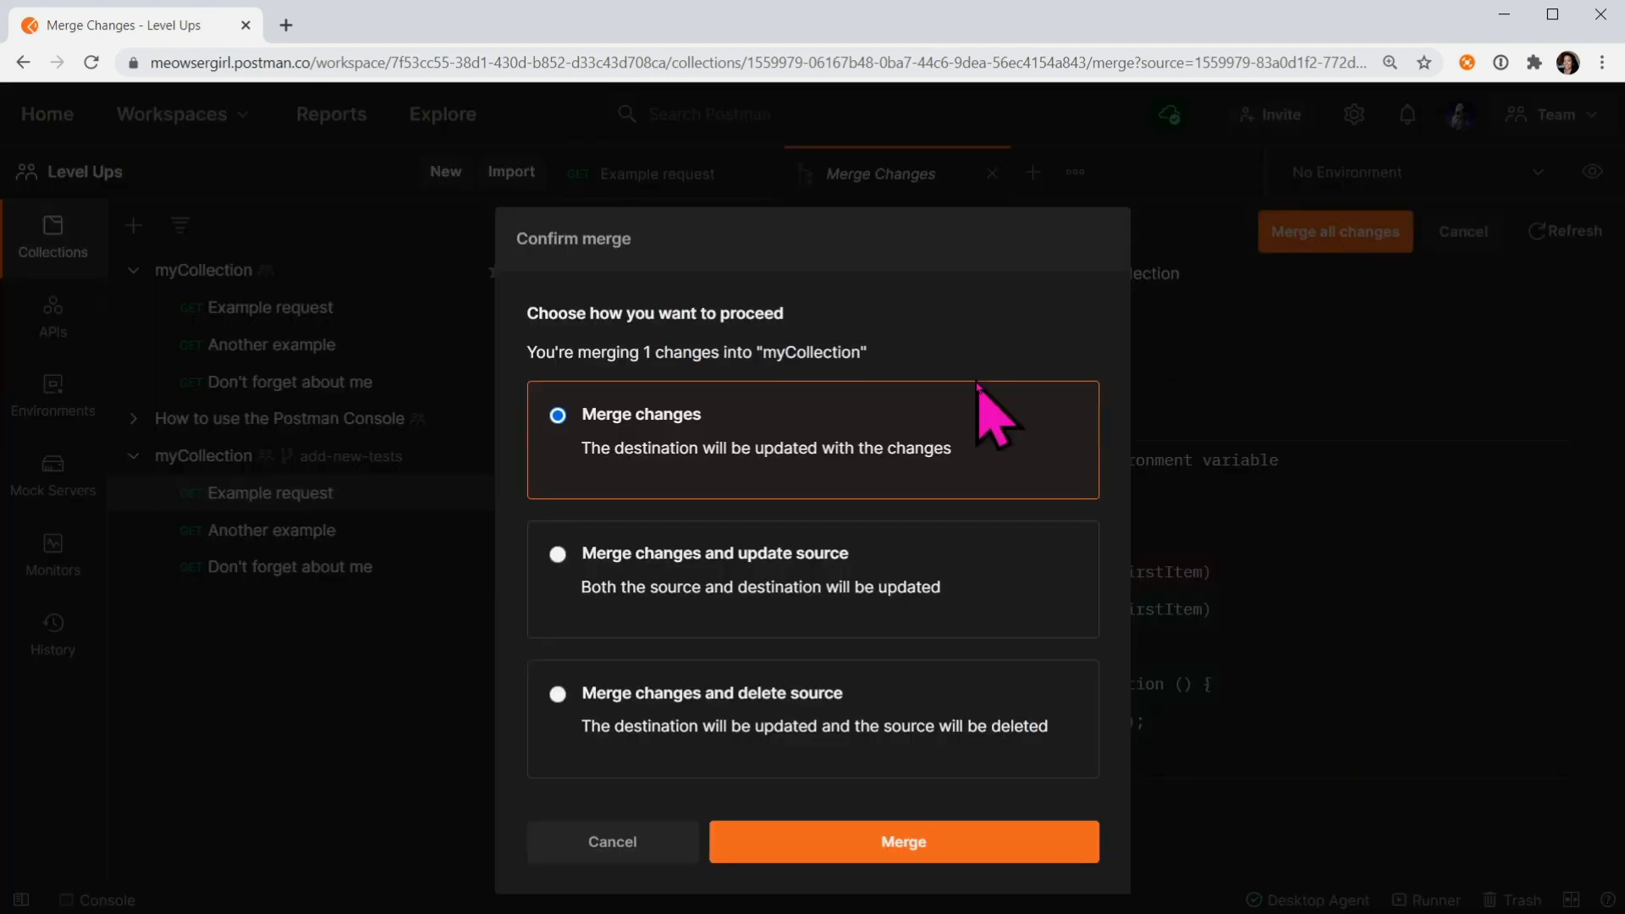
mouse_move(575, 716)
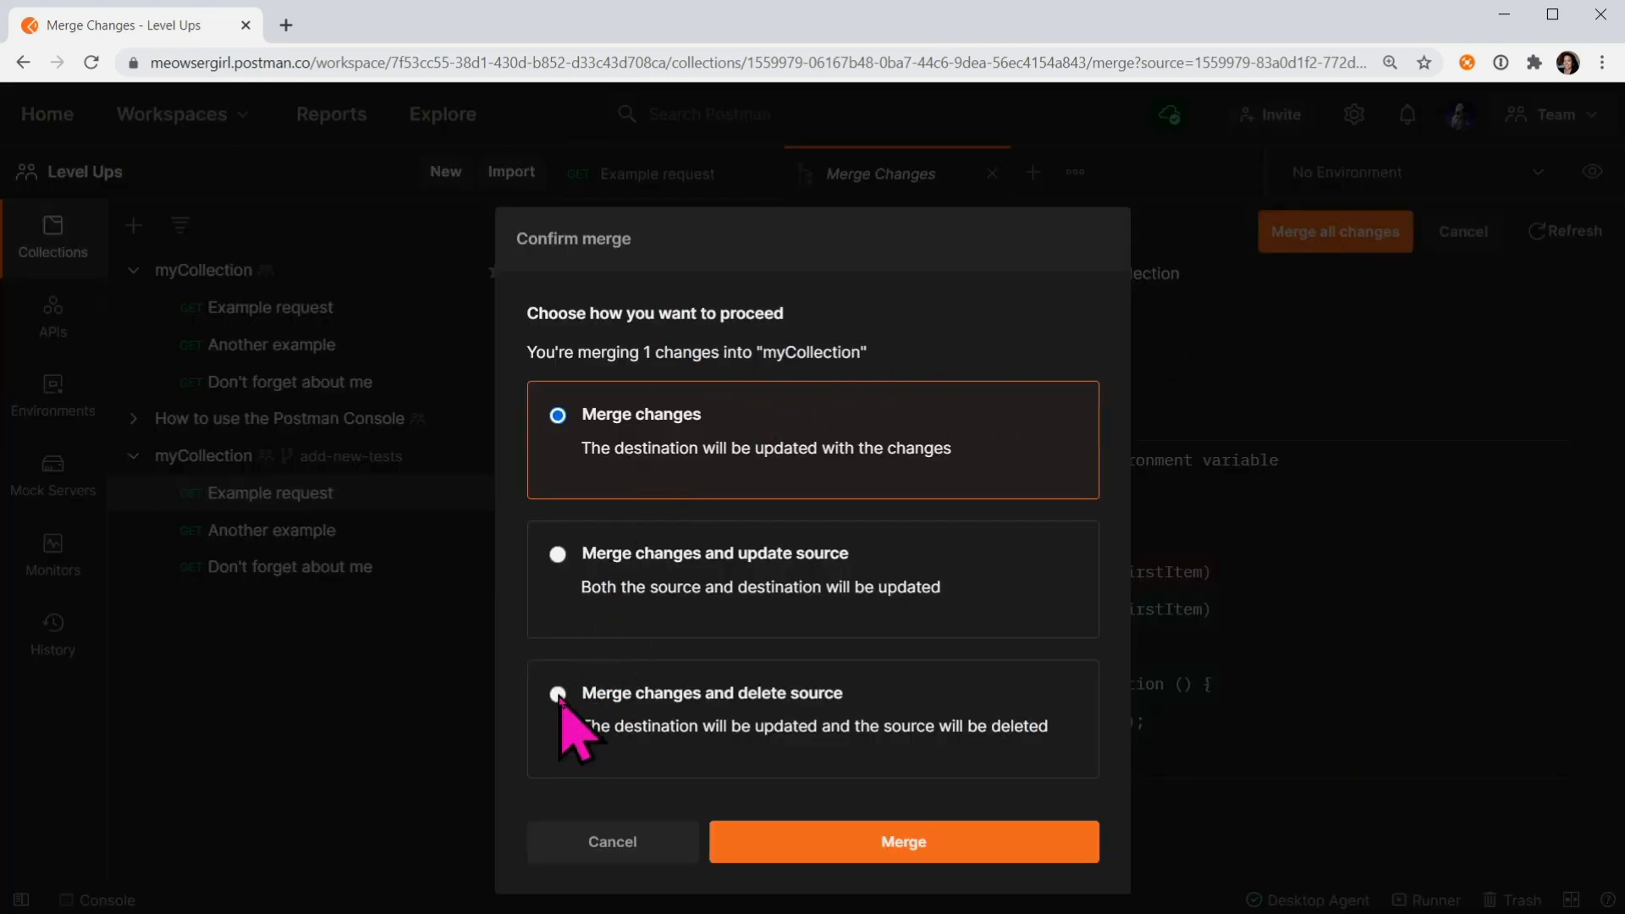
mouse_move(581, 736)
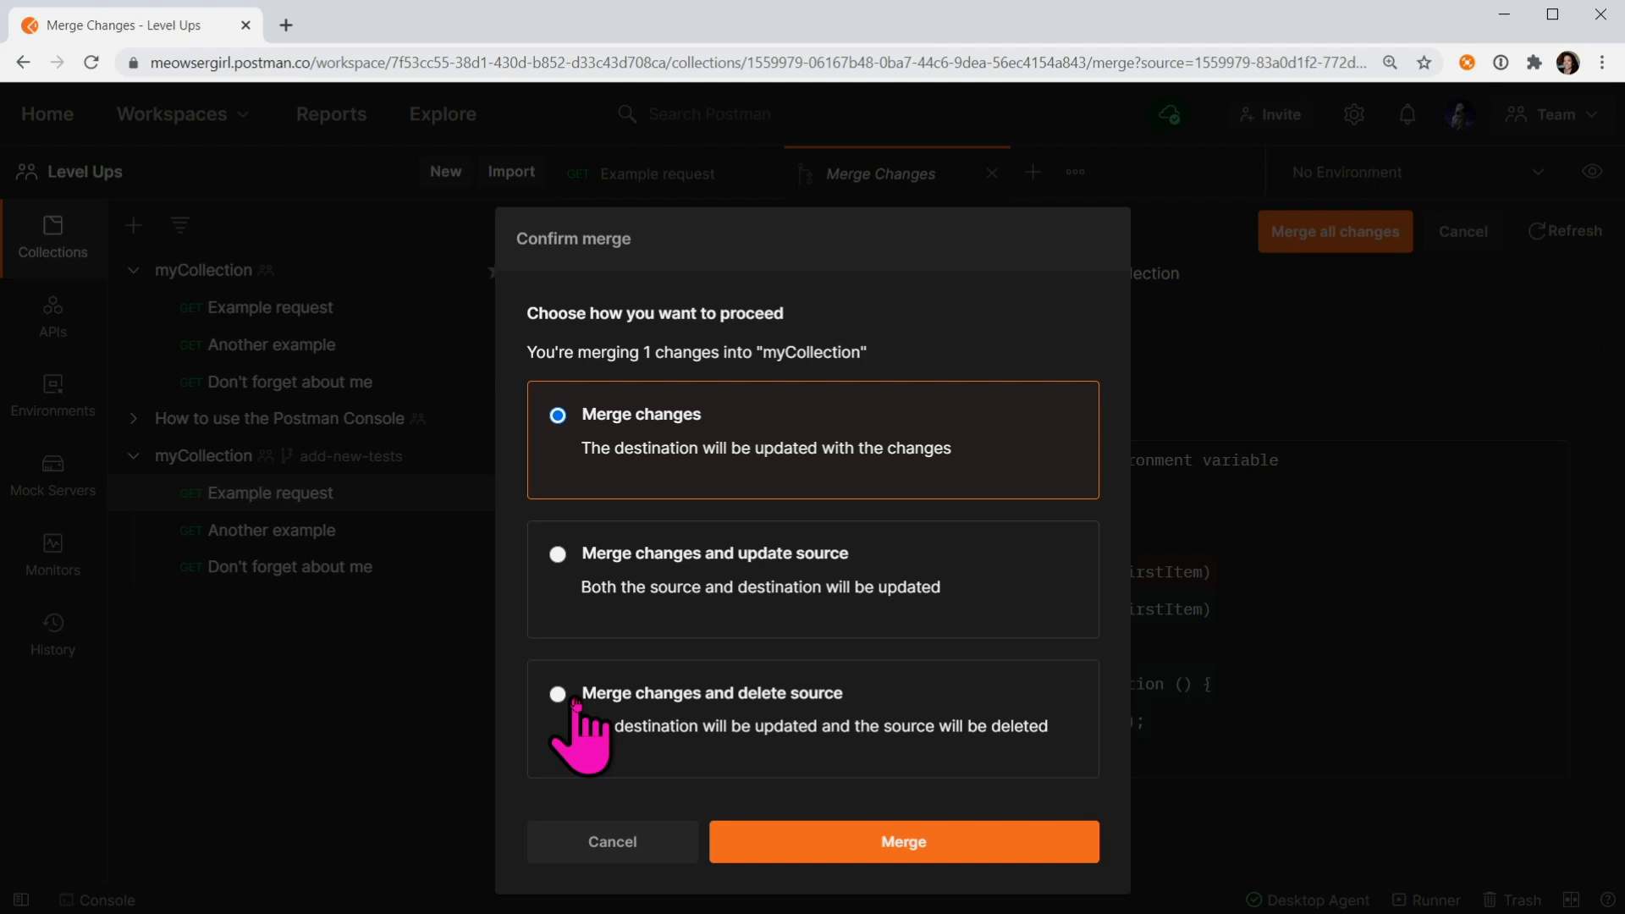
Step: Merge using 'Merge changes and delete source', removing the add-new-tests fork
left_click(558, 695)
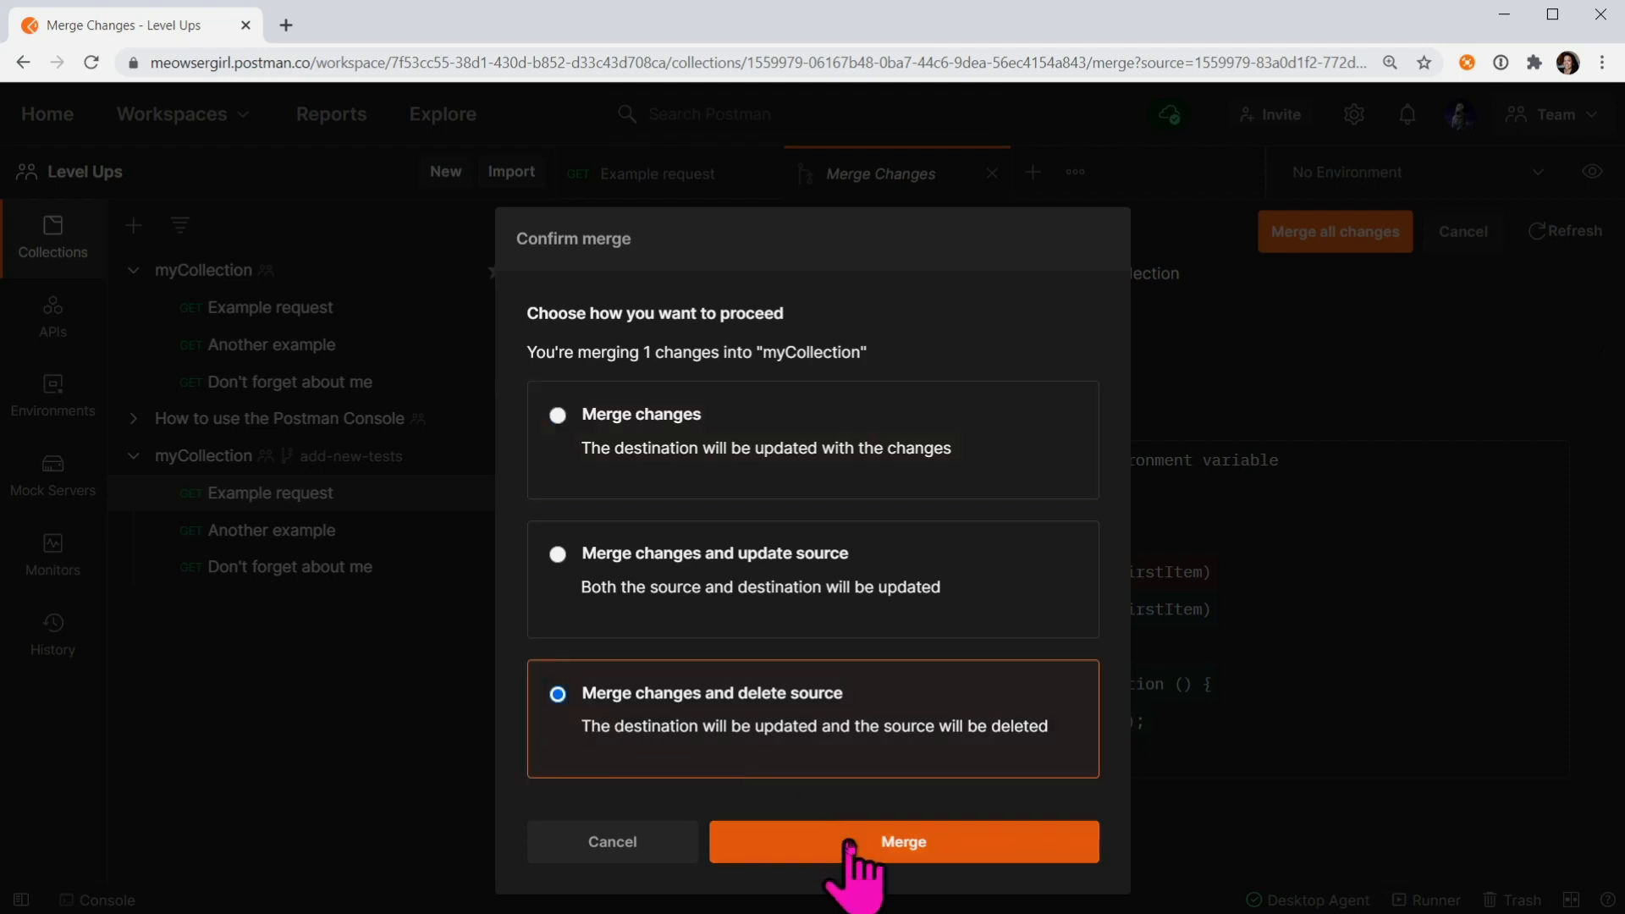
left_click(901, 840)
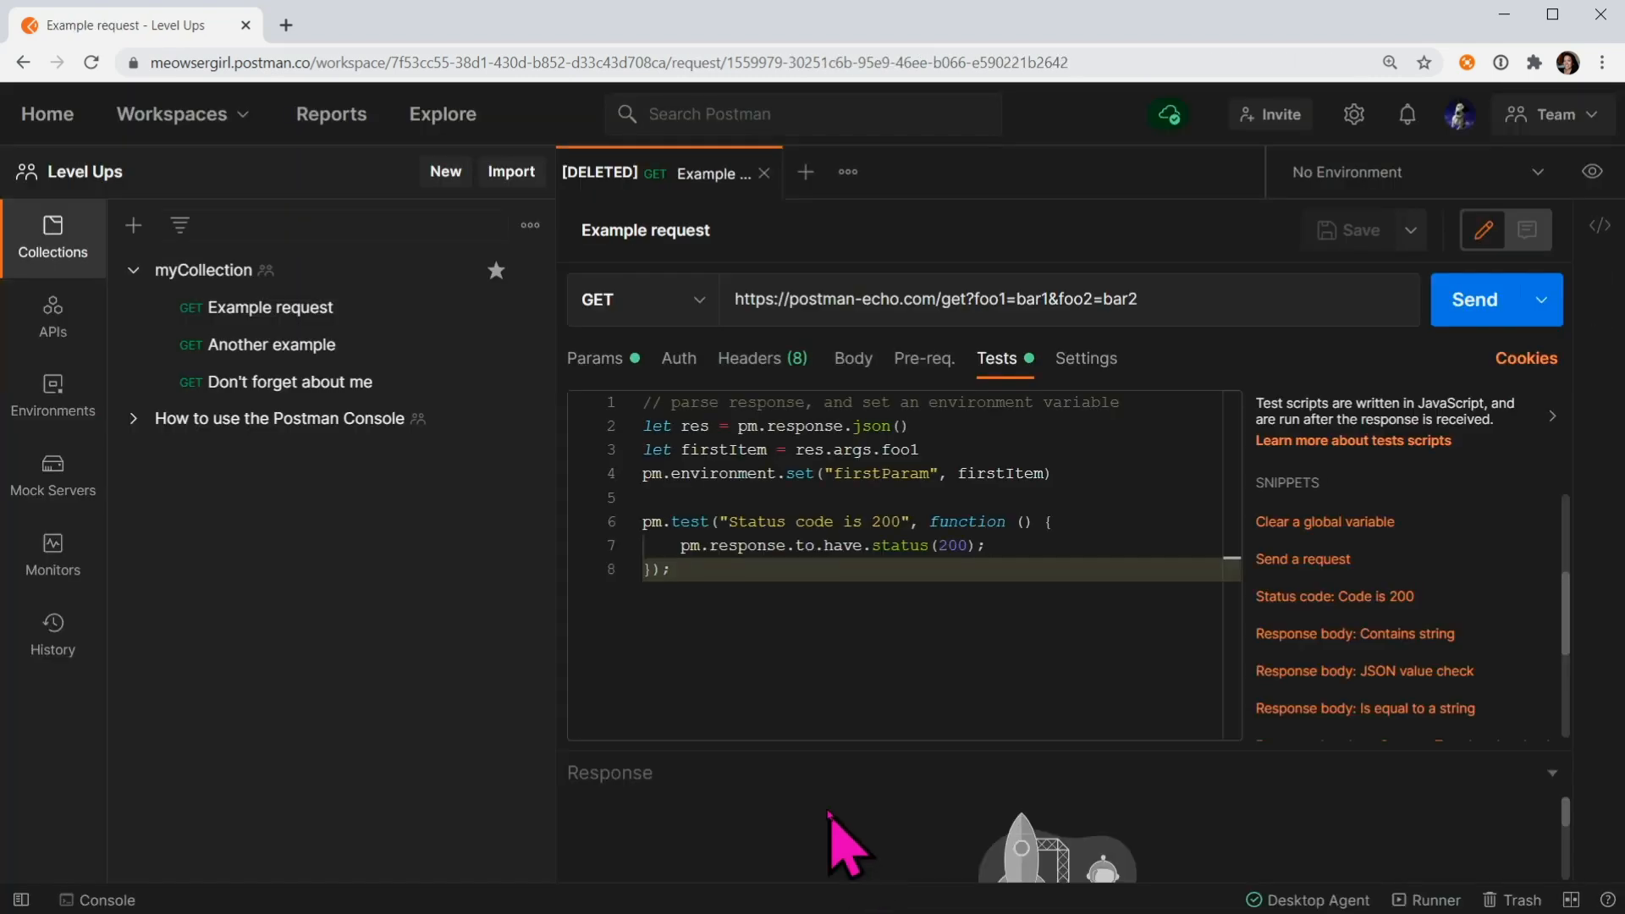
mouse_move(244, 611)
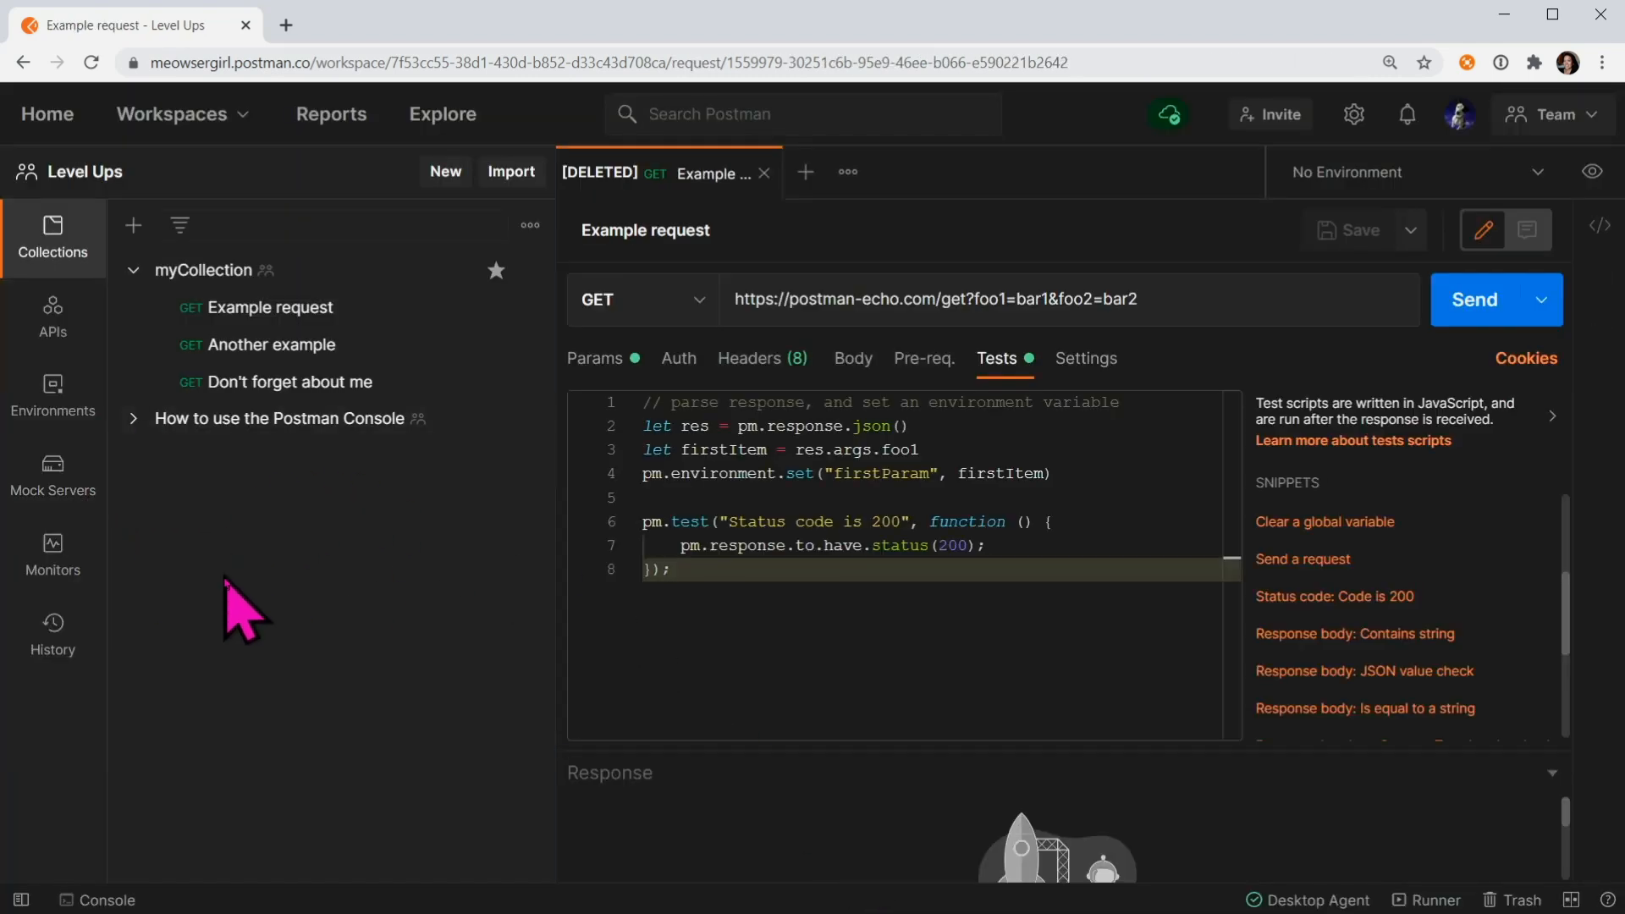
mouse_move(192, 280)
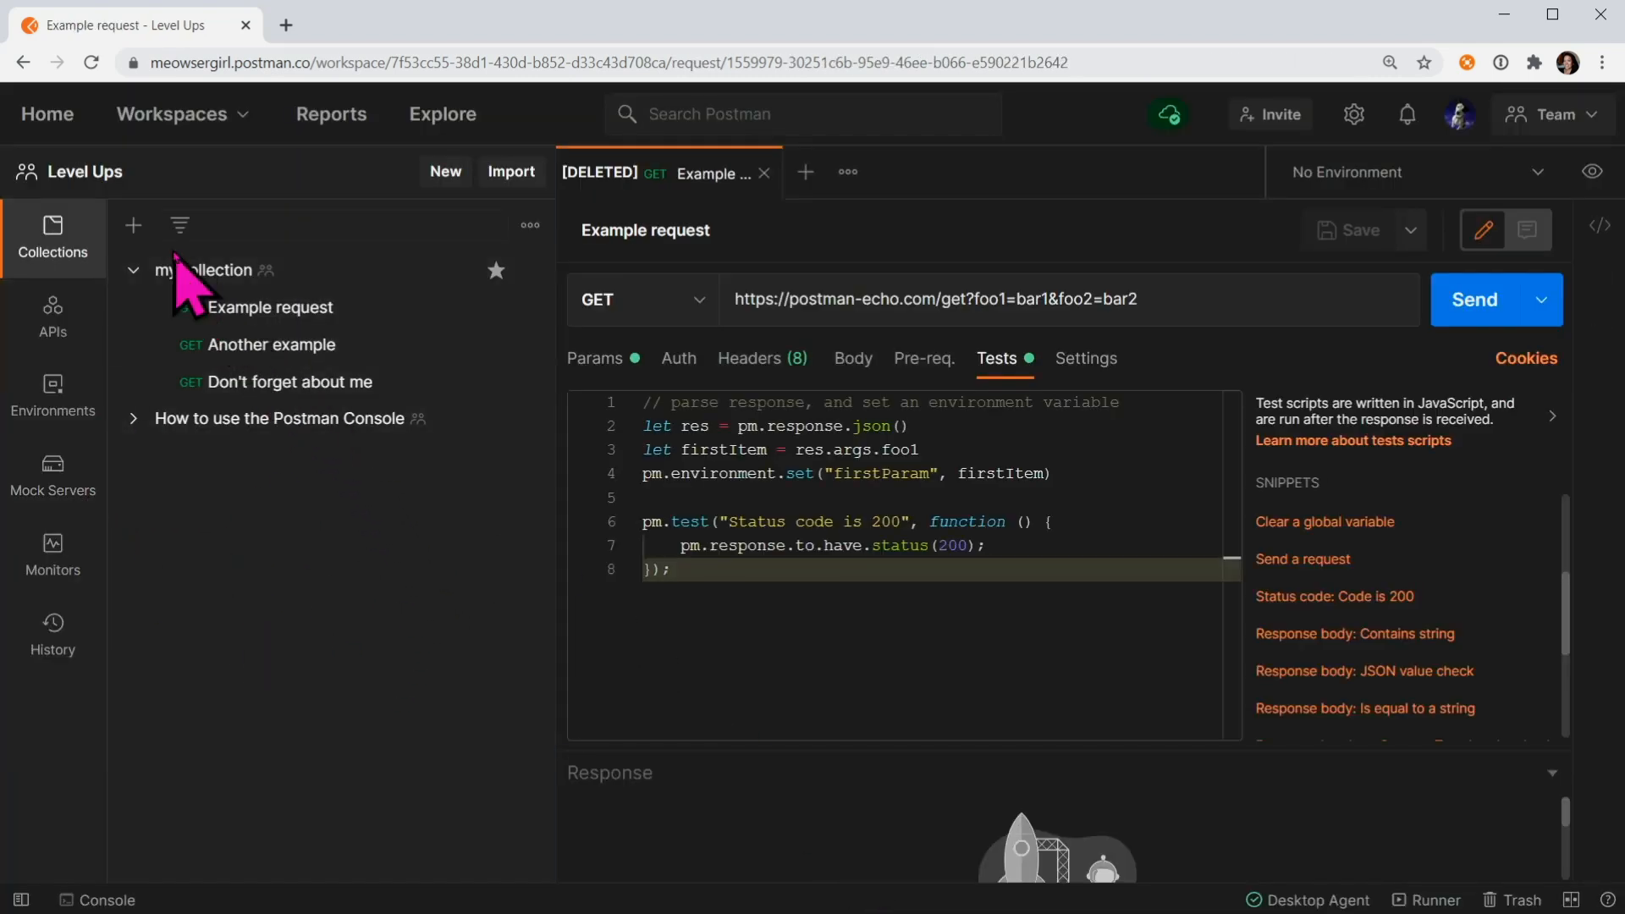
Step: Open myCollection's Example request and view its Tests tab with the status-200 check
left_click(273, 307)
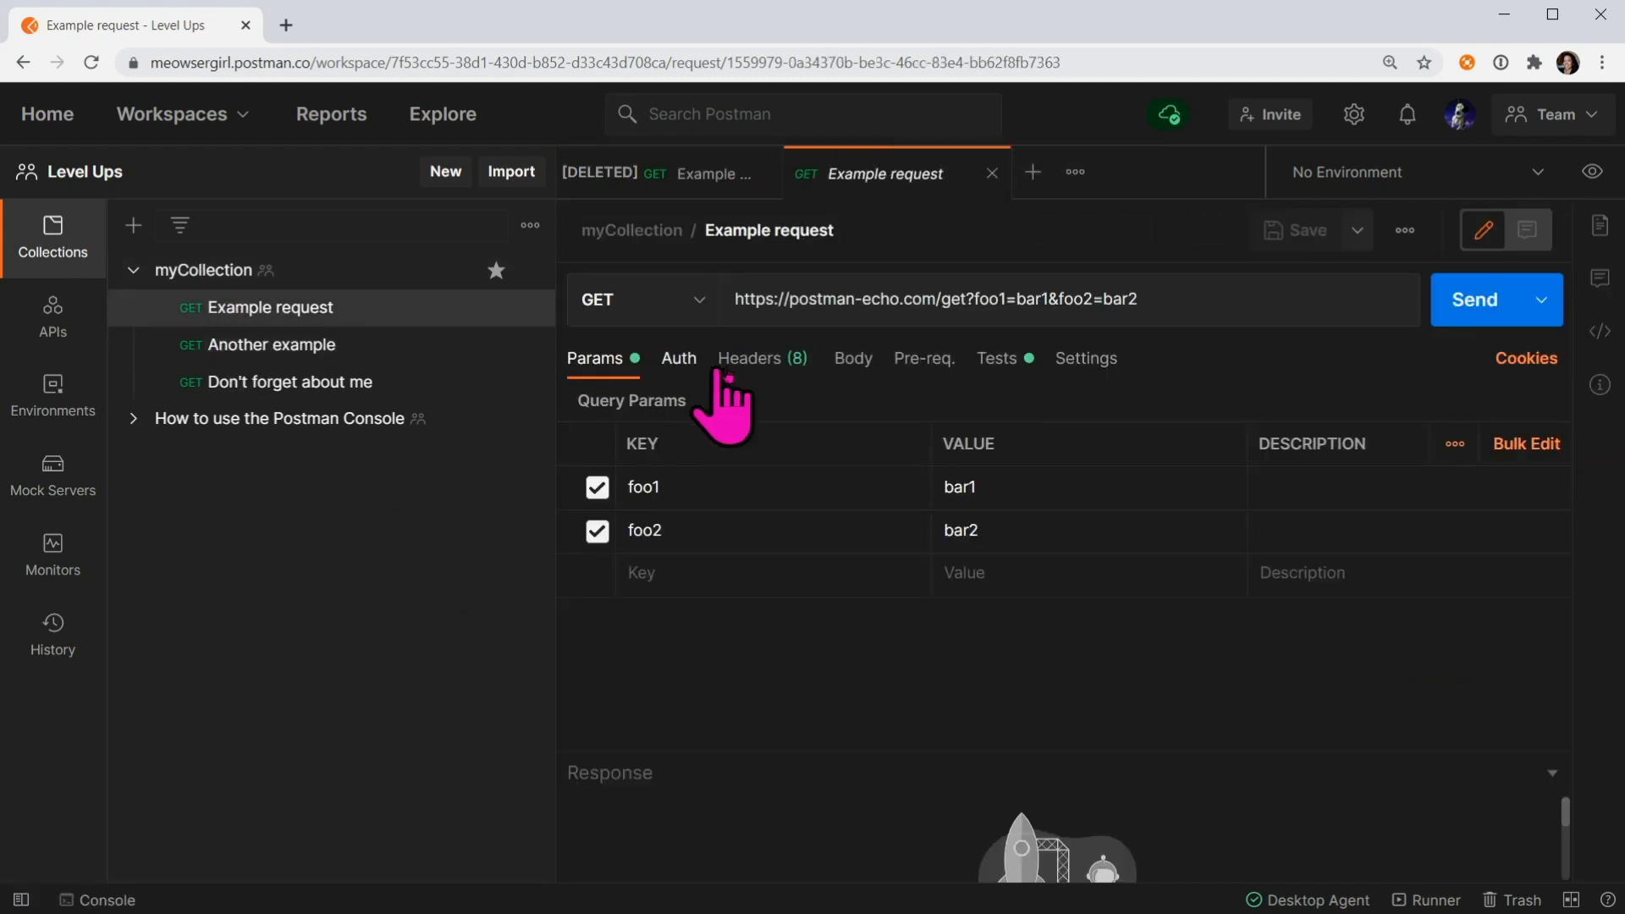
left_click(996, 357)
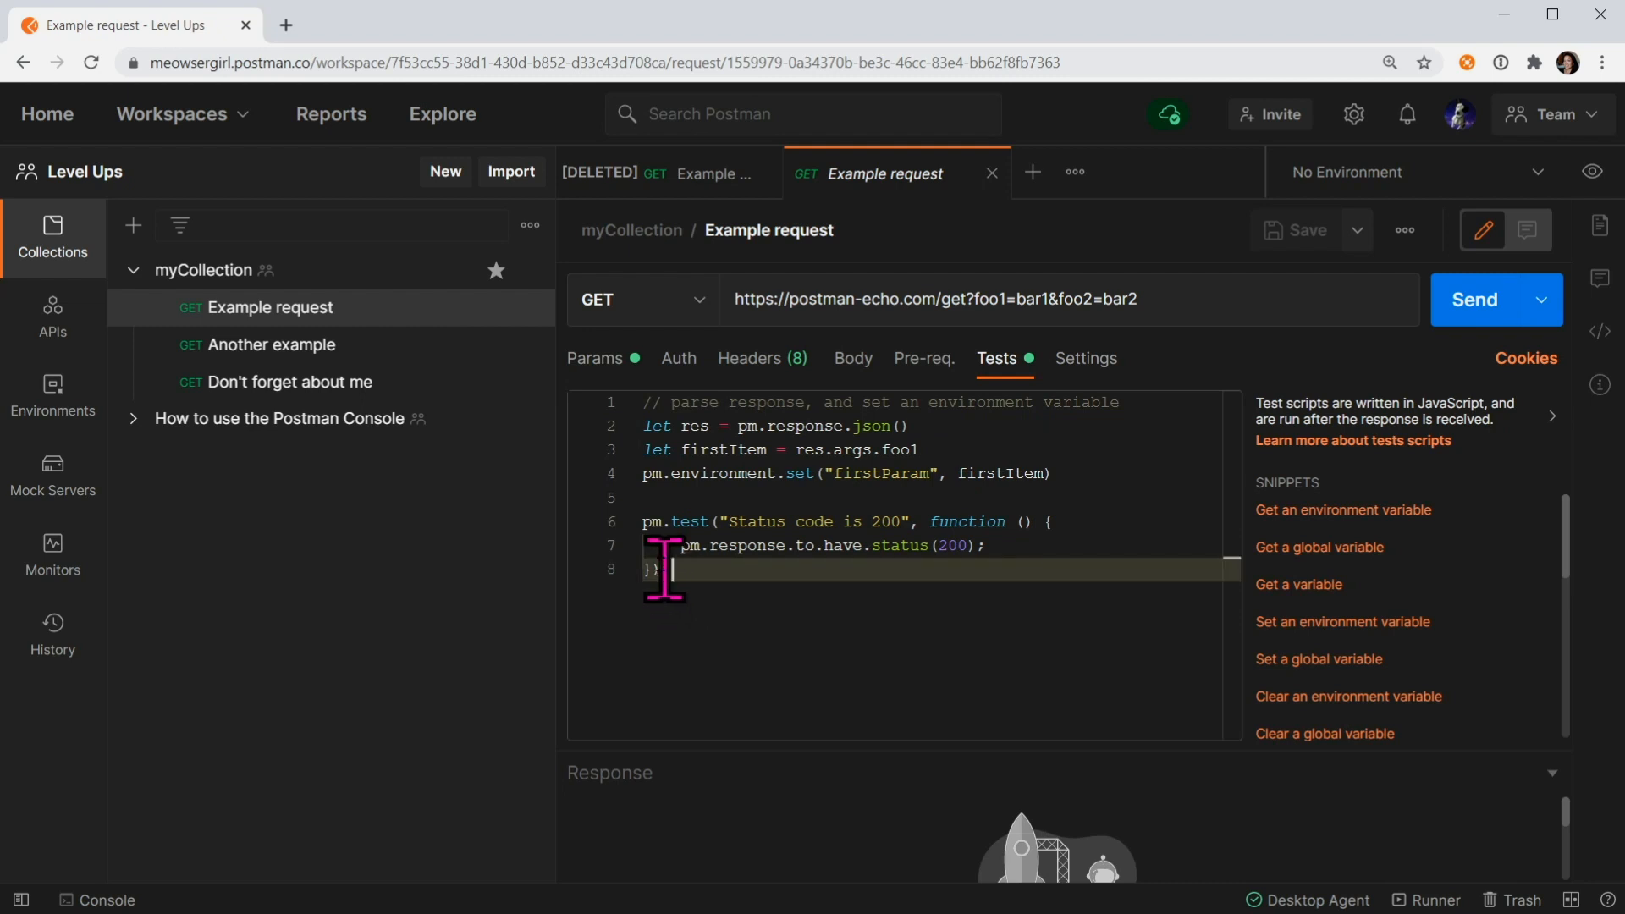